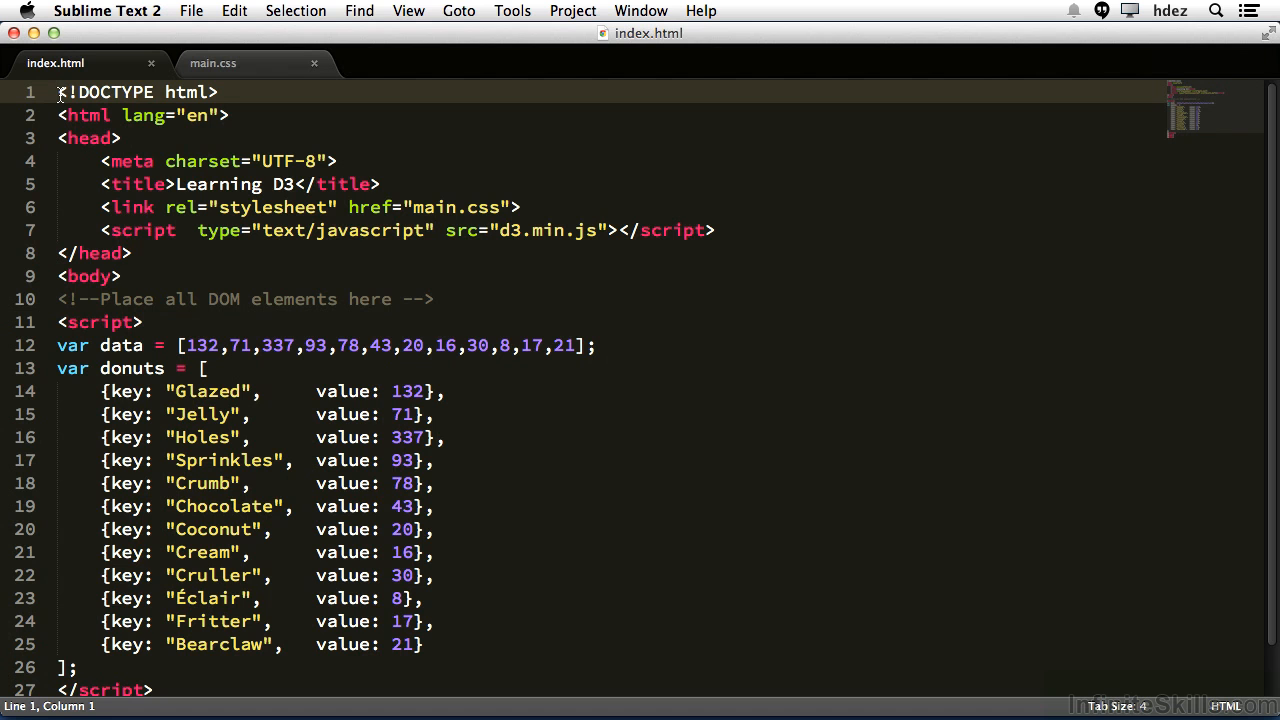
{"action": "mouse_move", "coordinate": [416, 89]}
{"action": "type", "text": "var"}
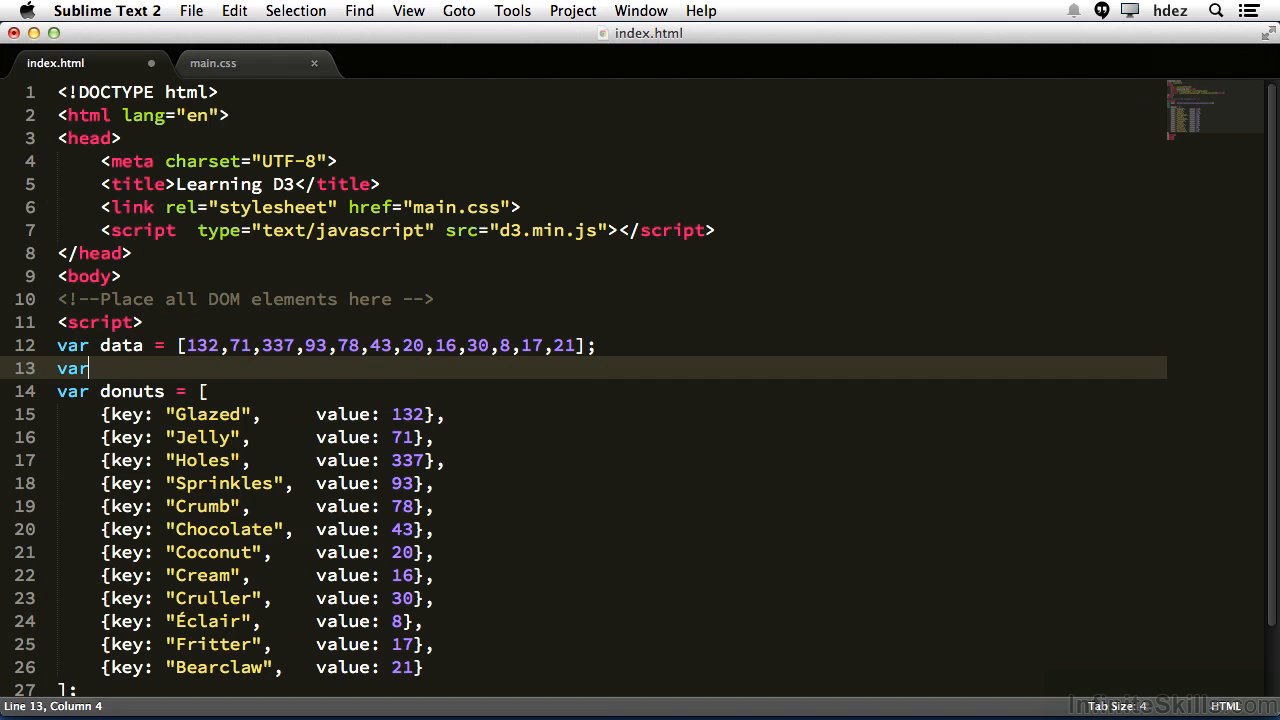
Step: Define var dataGreaterThan50 = data.filter(function(entry){ return entry > 50; }) after the data array
{"action": "type", "text": "dataGreaterT"}
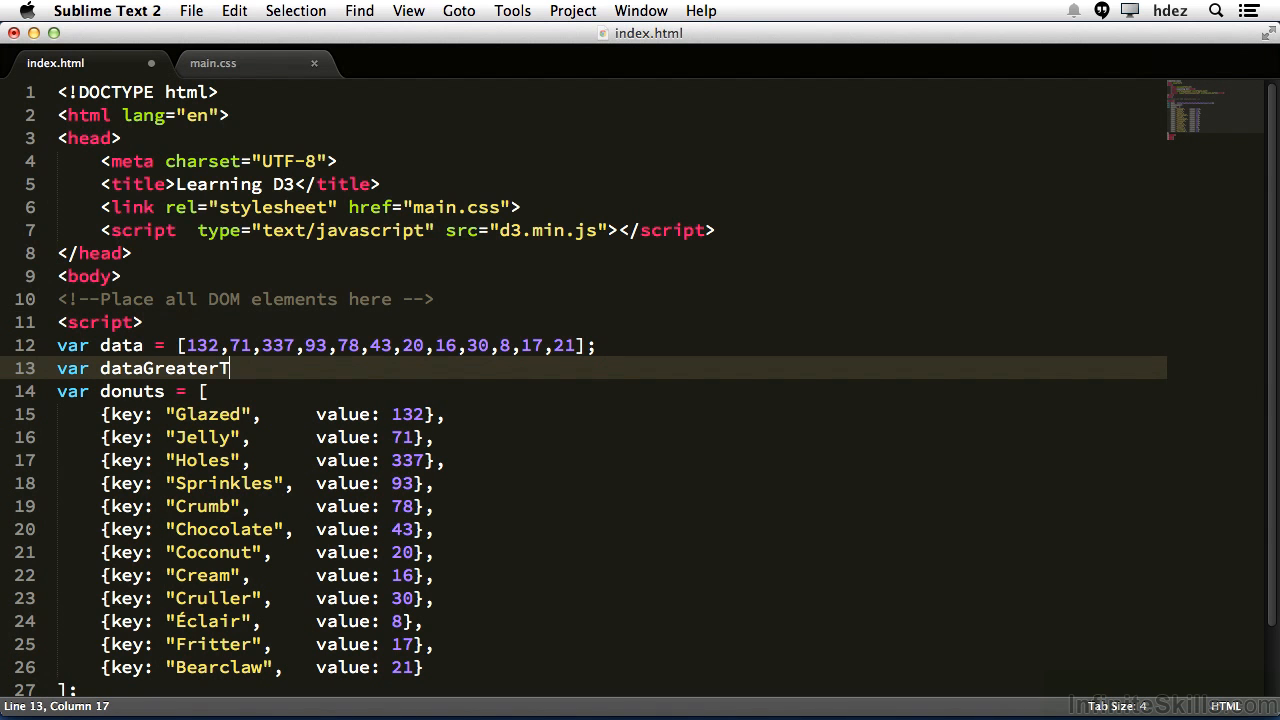
{"action": "type", "text": "Than50 = d"}
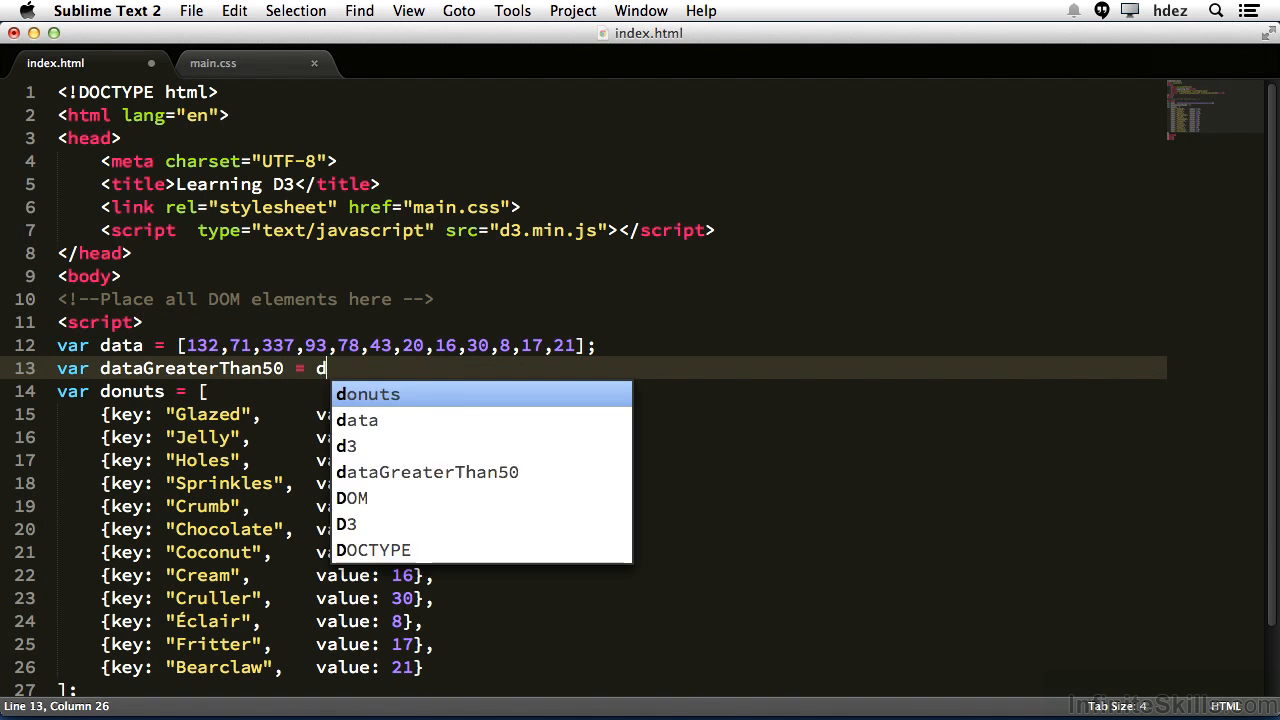
{"action": "type", "text": "ata.filter();"}
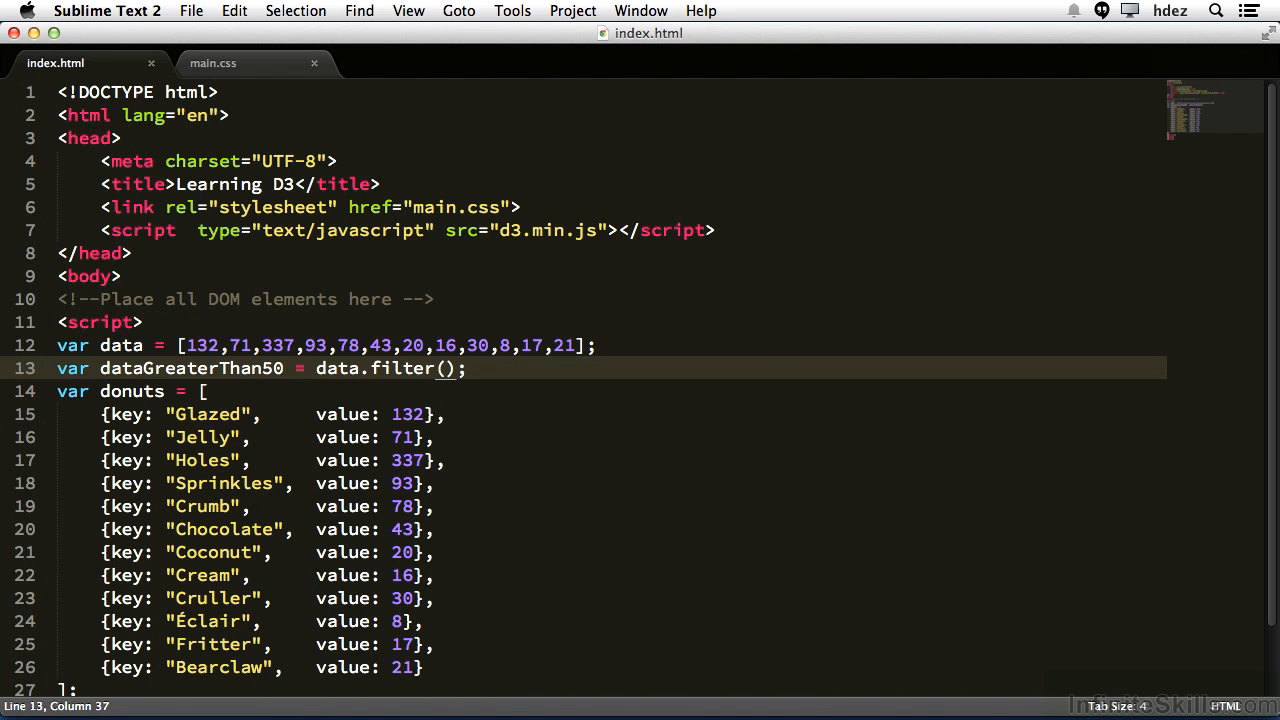
{"action": "type", "text": "function()"}
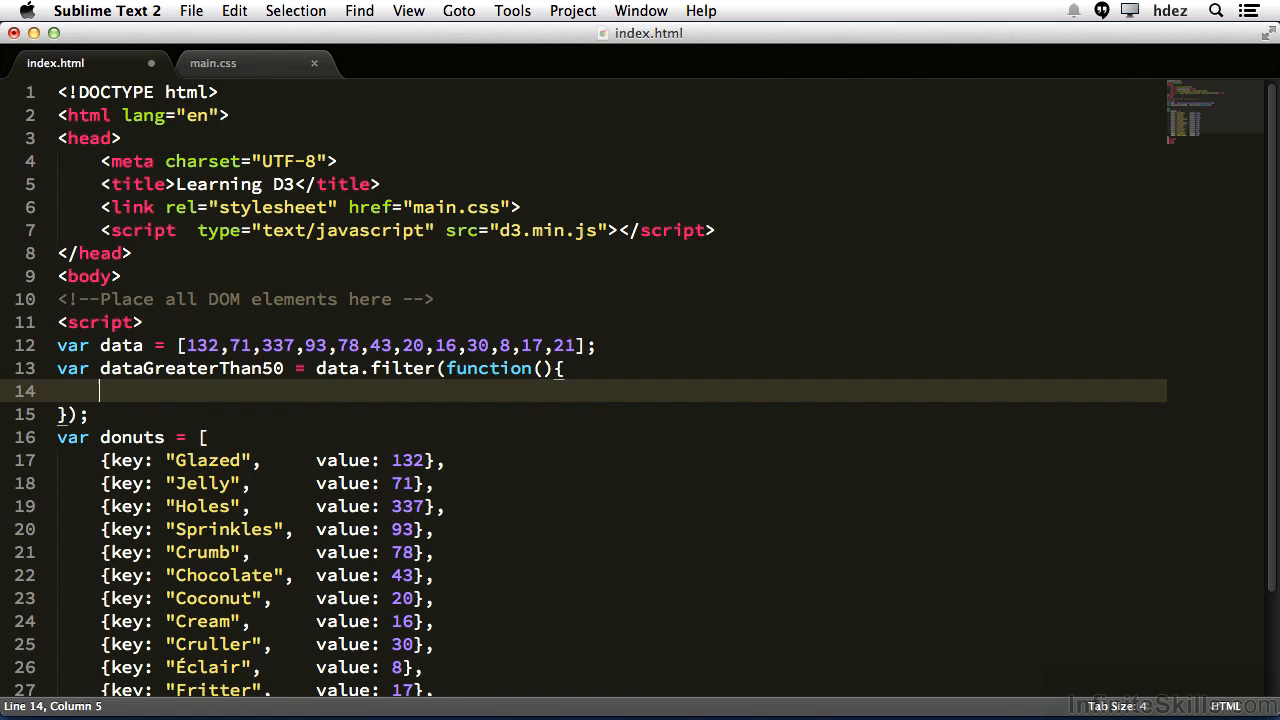
{"action": "type", "text": "entry"}
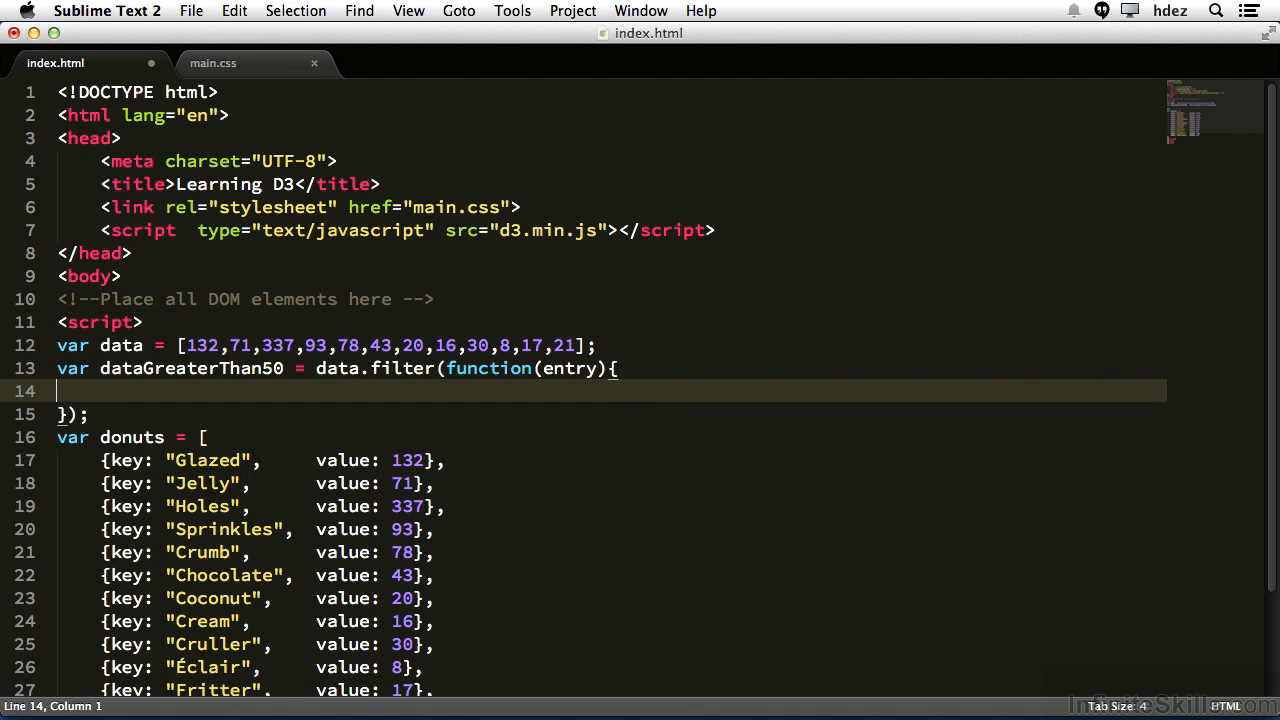
{"action": "type", "text": "ret"}
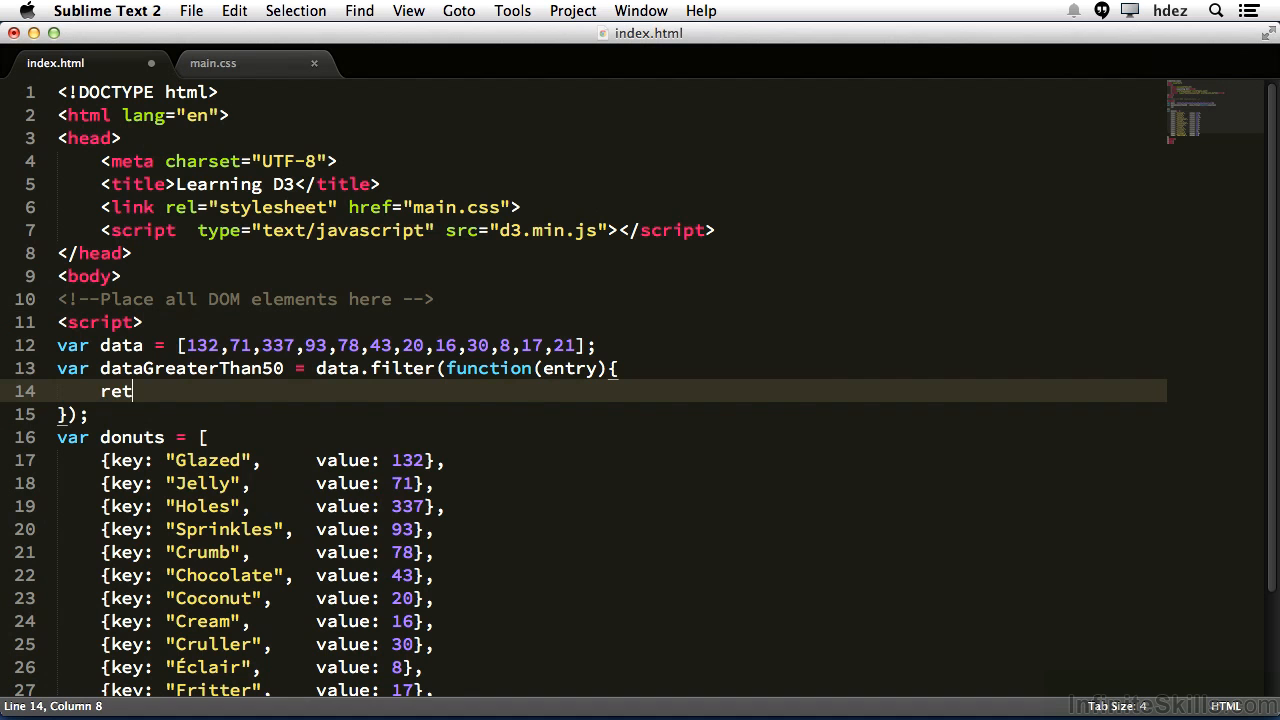
{"action": "type", "text": "urn entry"}
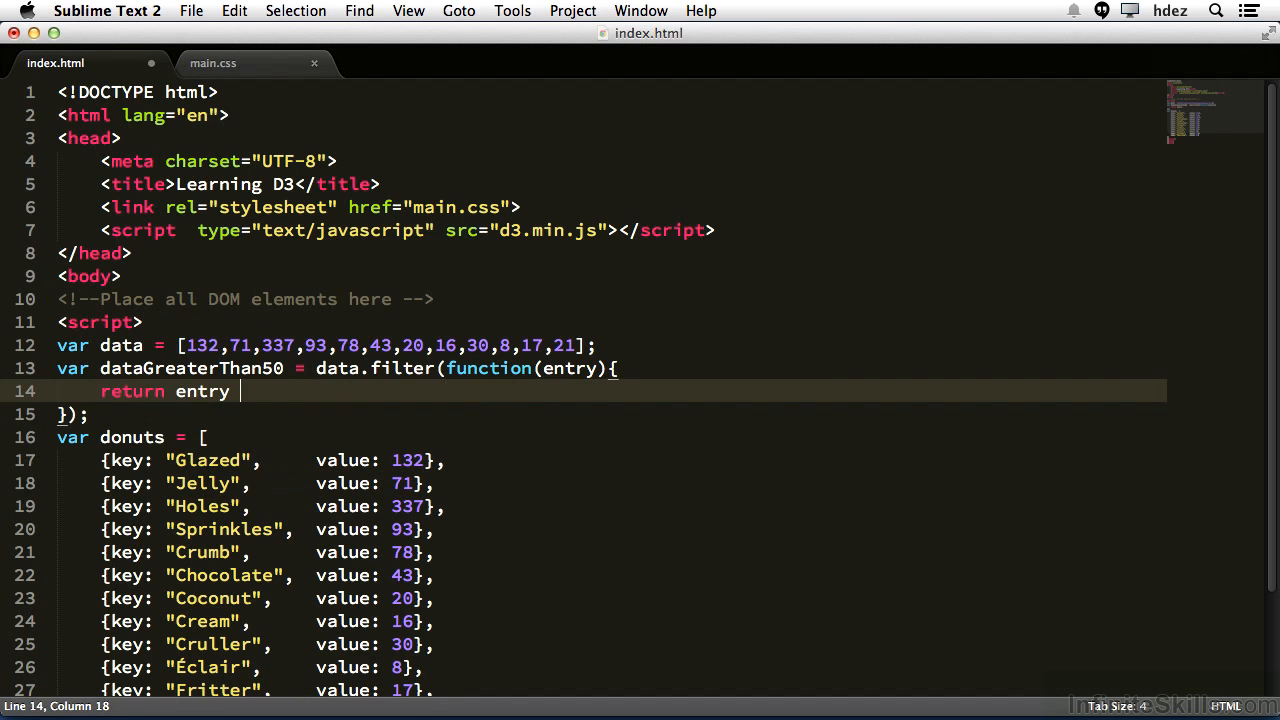
{"action": "type", "text": "> 50;"}
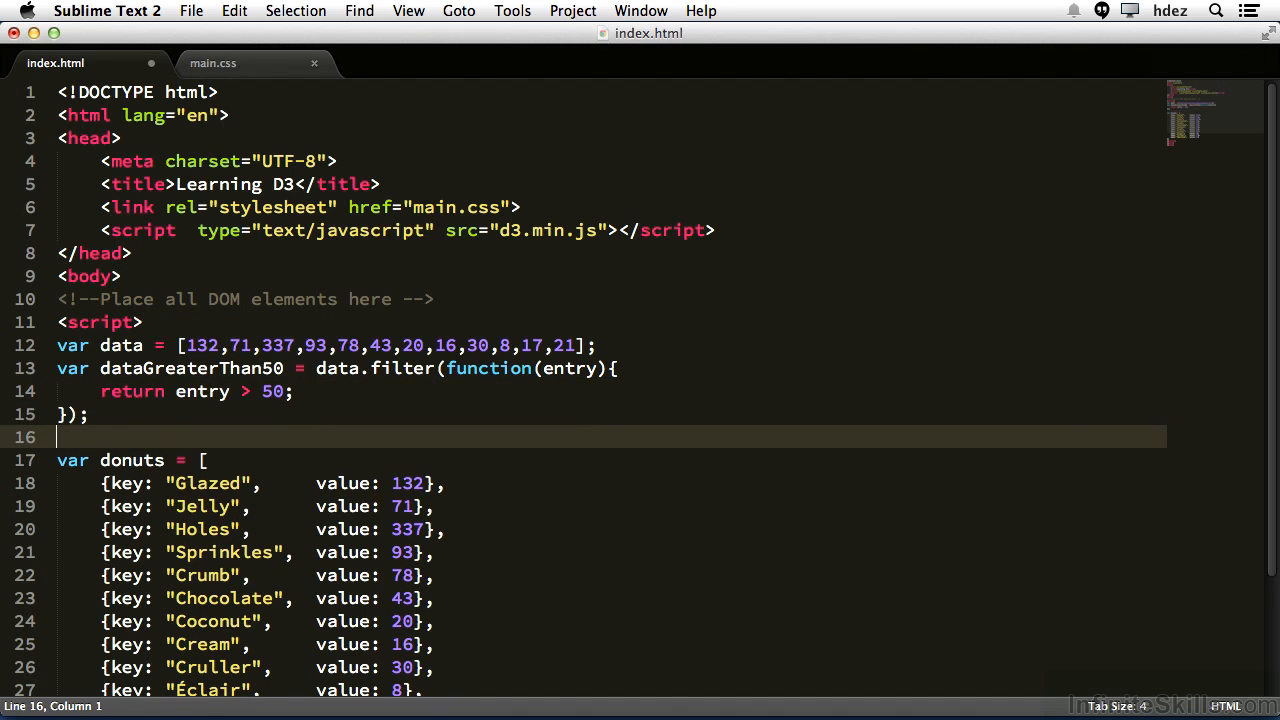
Step: Add console.log("dataGreaterThan50: ", dataGreaterThan50) below the filter block
{"action": "type", "text": "console.lo"}
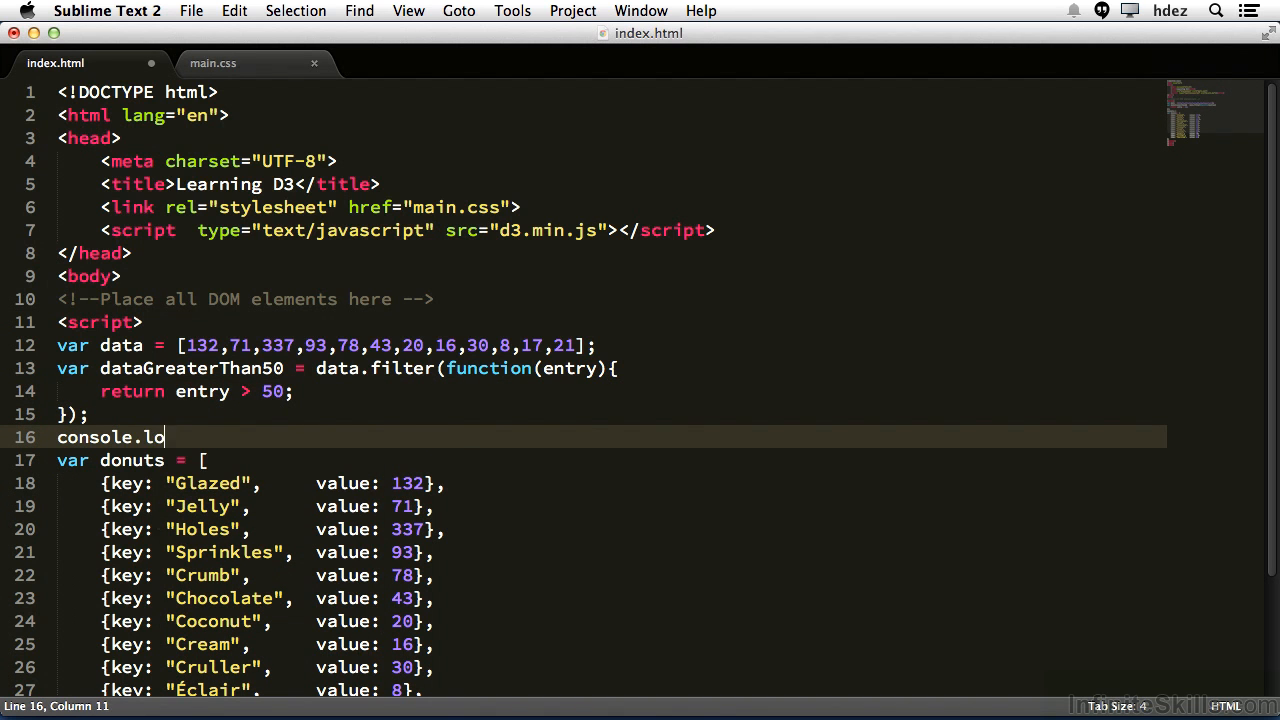
{"action": "type", "text": "g(\"\")"}
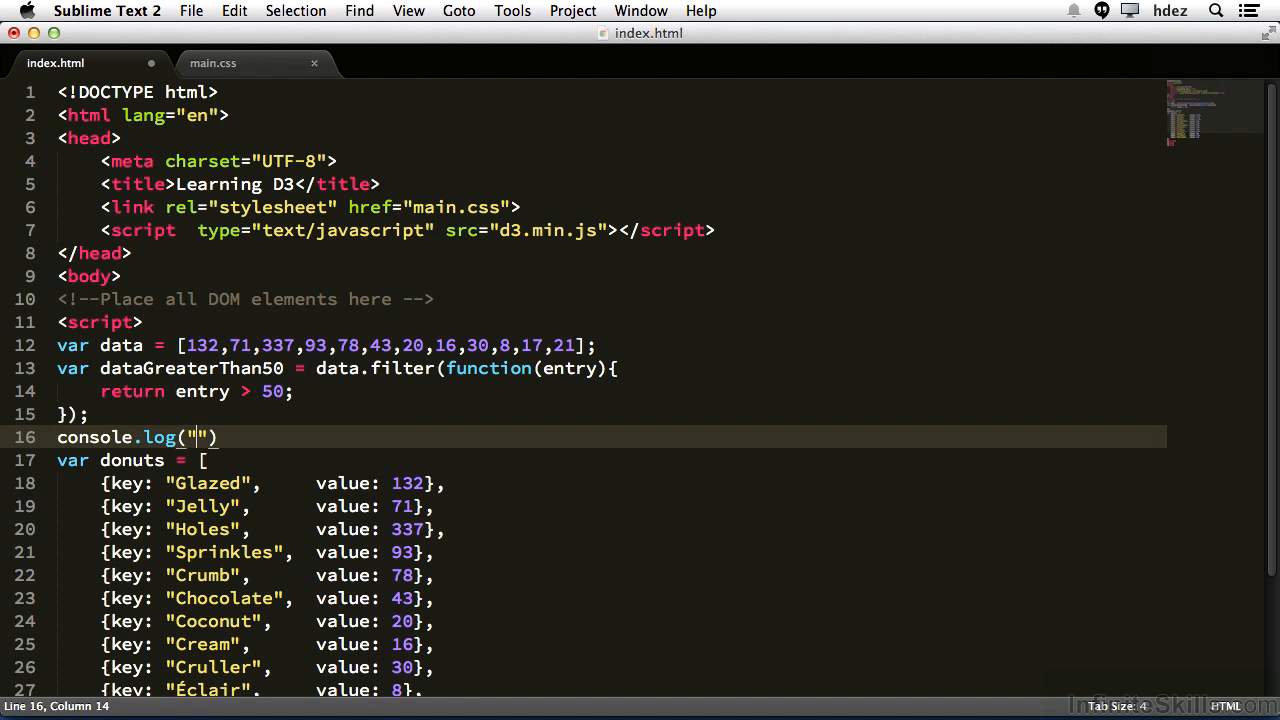
{"action": "type", "text": "dataGreaterThan50:"}
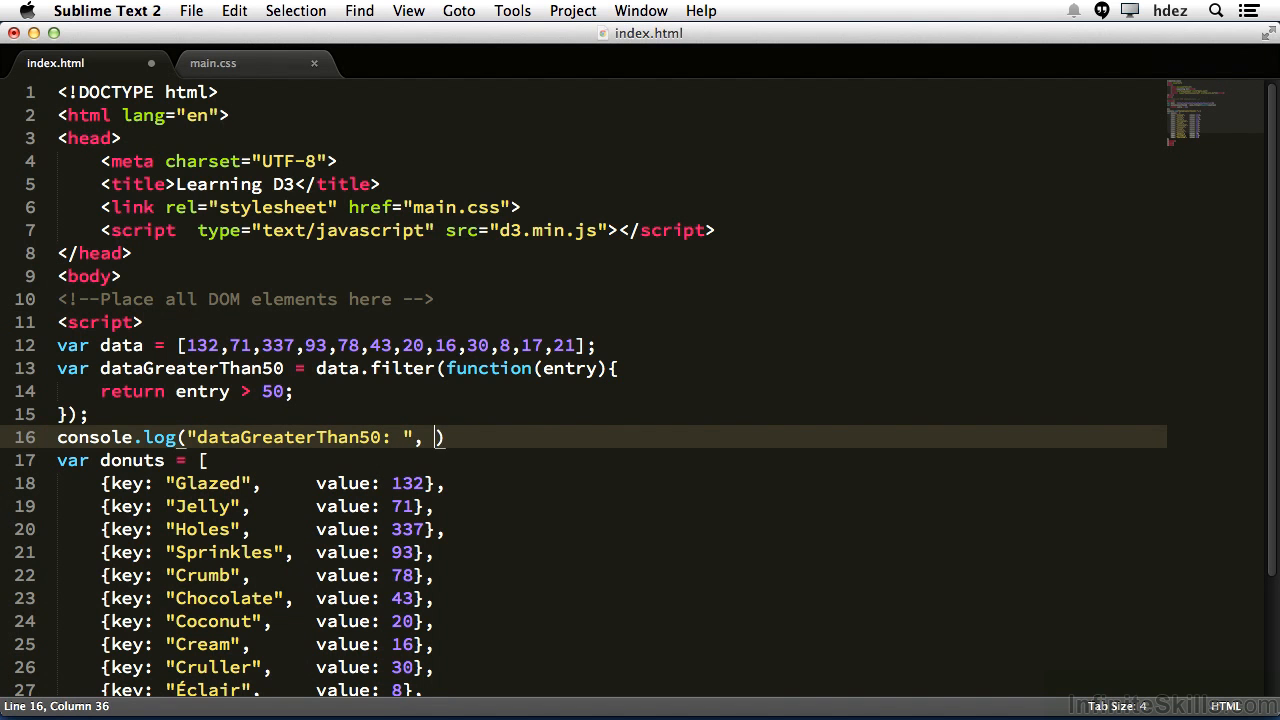
{"action": "type", "text": "dataGreaterThan50"}
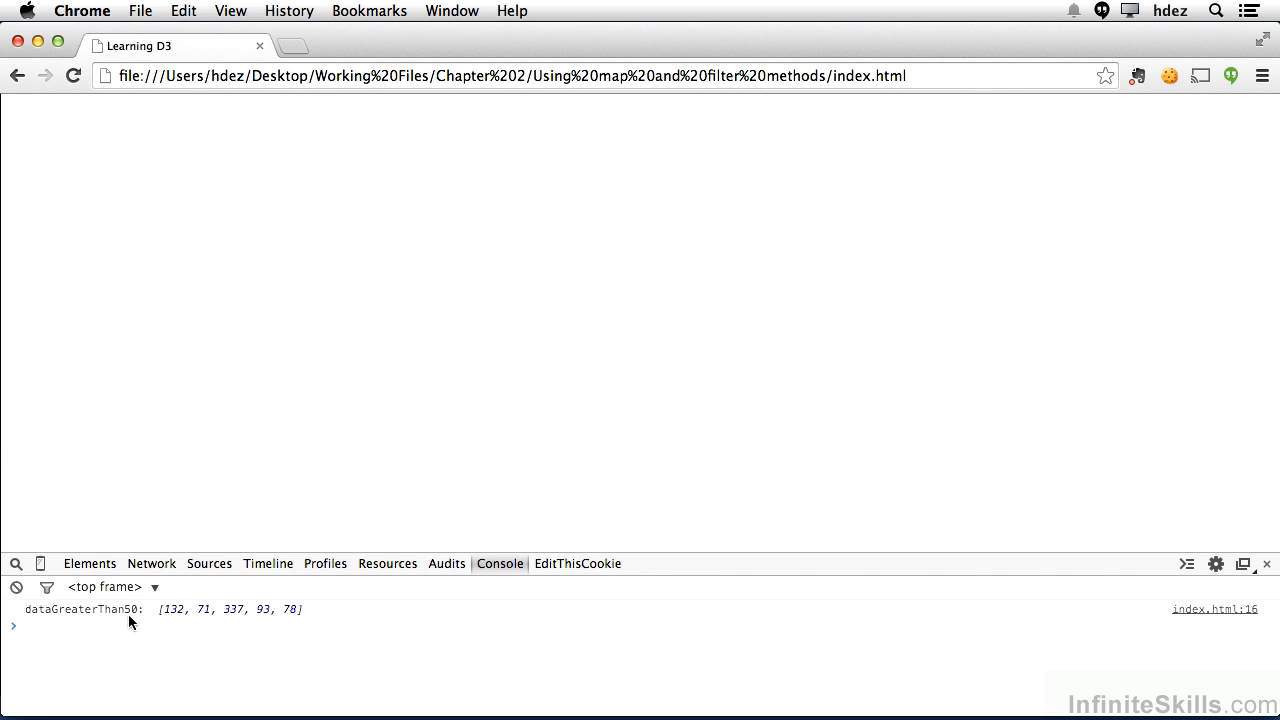
{"action": "mouse_move", "coordinate": [154, 626]}
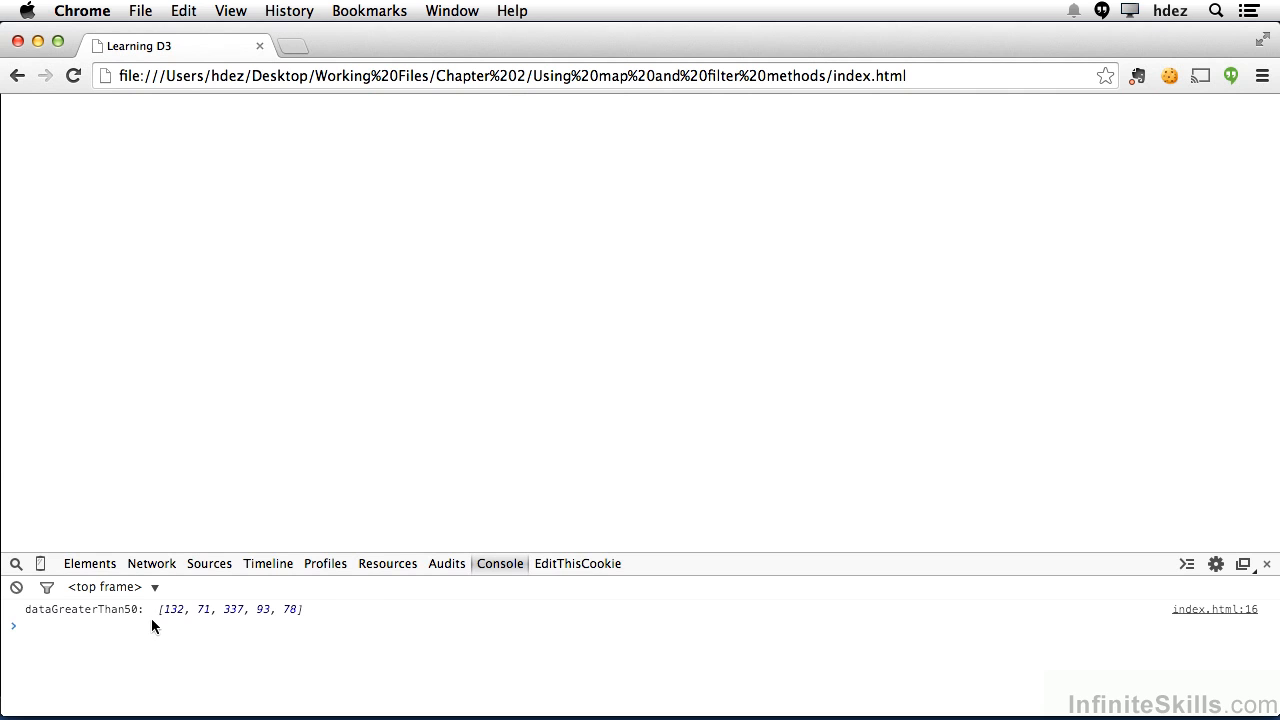
{"action": "mouse_move", "coordinate": [221, 617]}
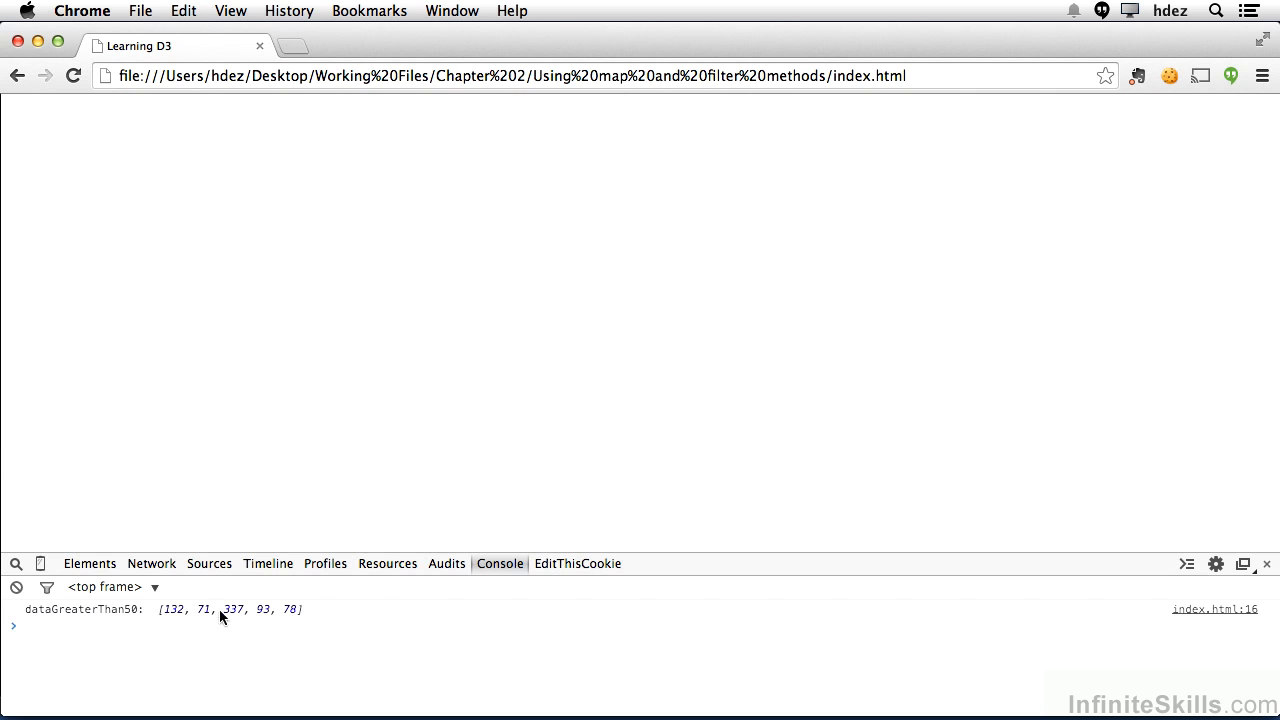
{"action": "mouse_move", "coordinate": [176, 617]}
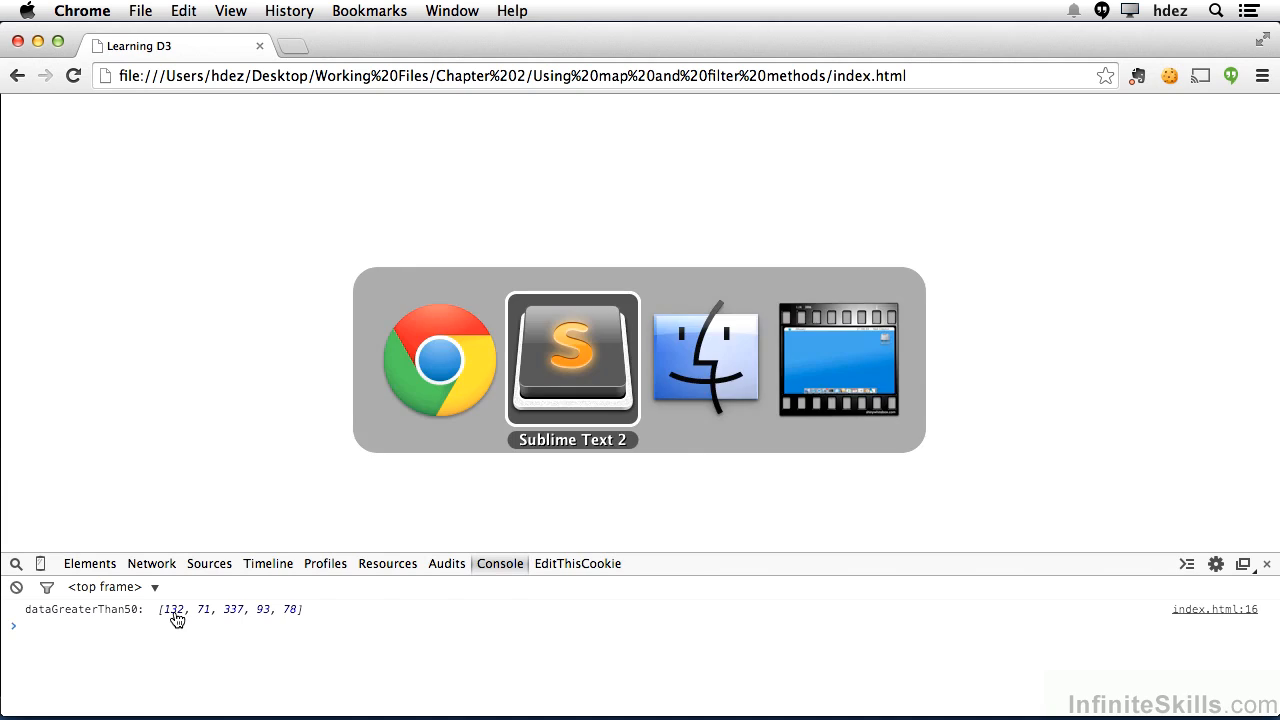
Step: Start var donutsGreaterThan50 = after the donuts array, selecting the data filter code to reuse
{"action": "left_click", "coordinate": [572, 360]}
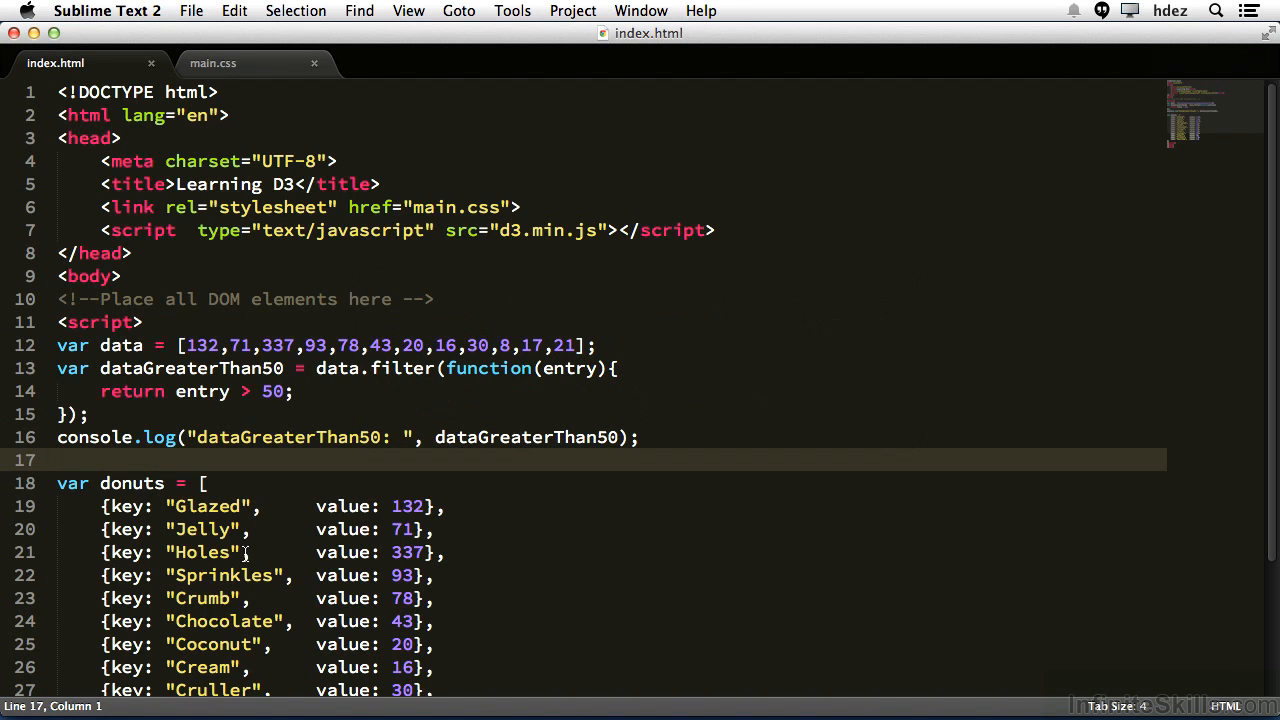
{"action": "scroll", "scroll_direction": "down", "scroll_amount": 3}
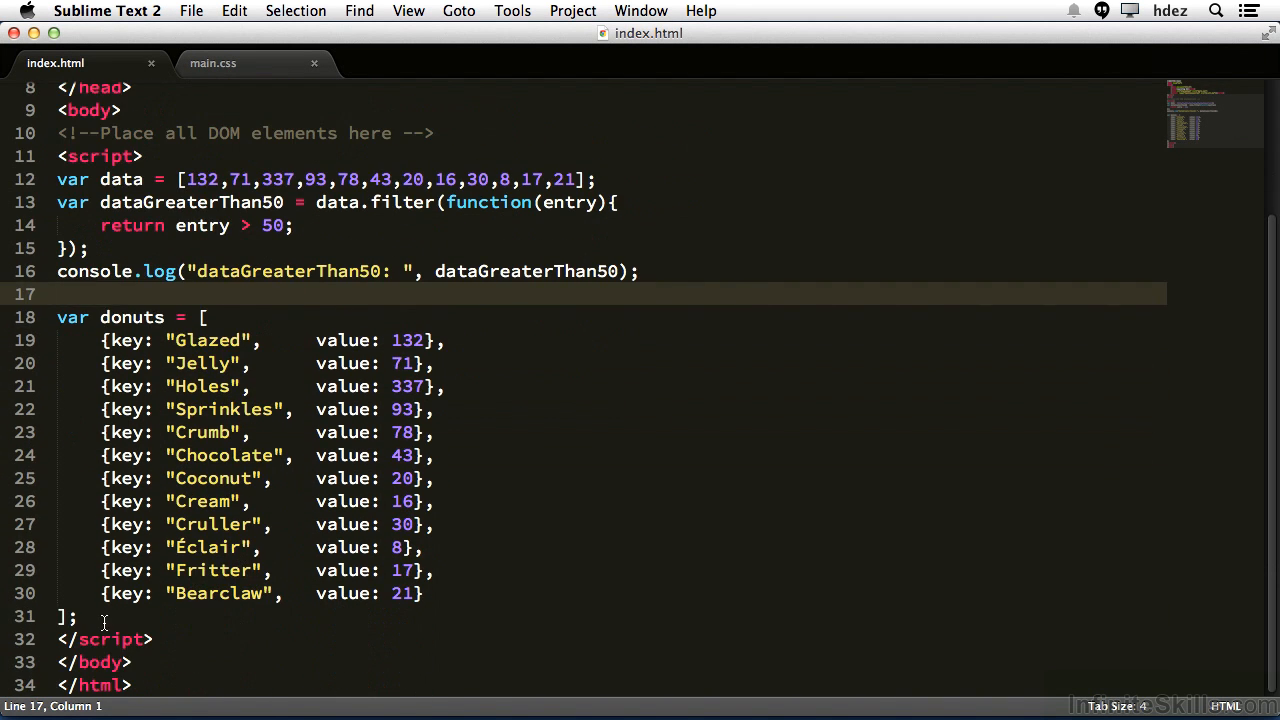
{"action": "type", "text": "v"}
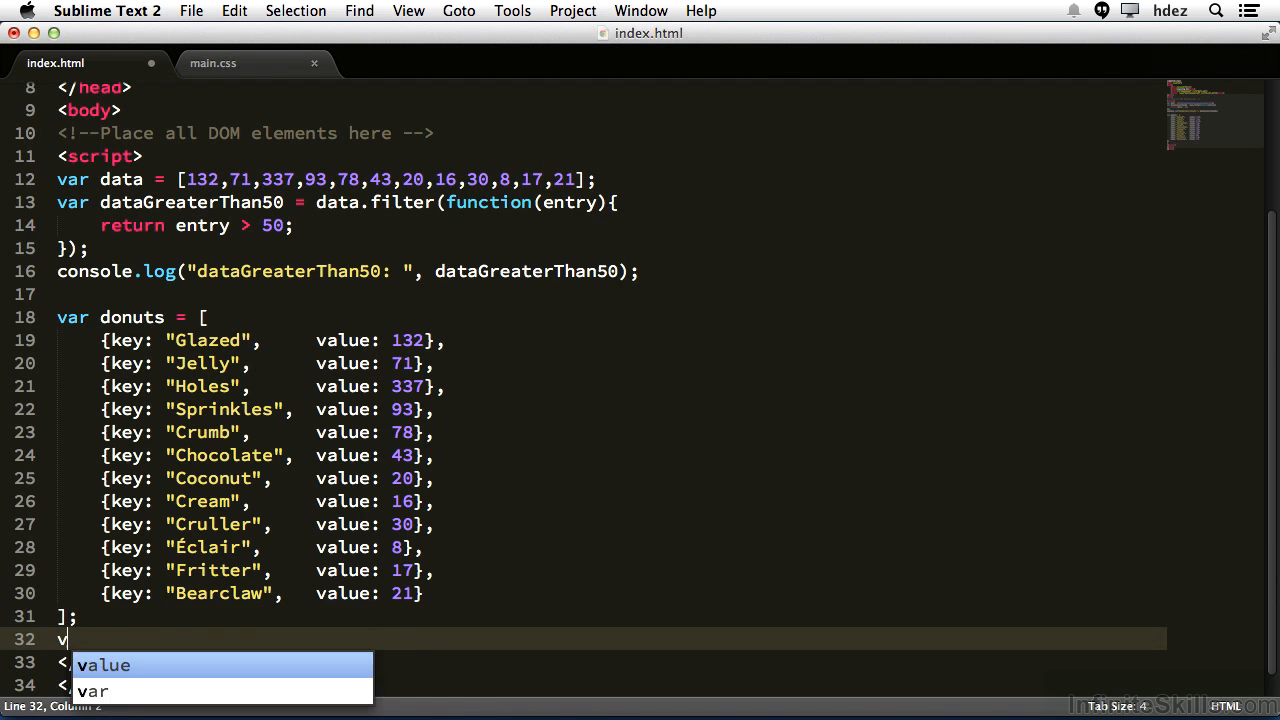
{"action": "type", "text": "donutsGreaterThan50"}
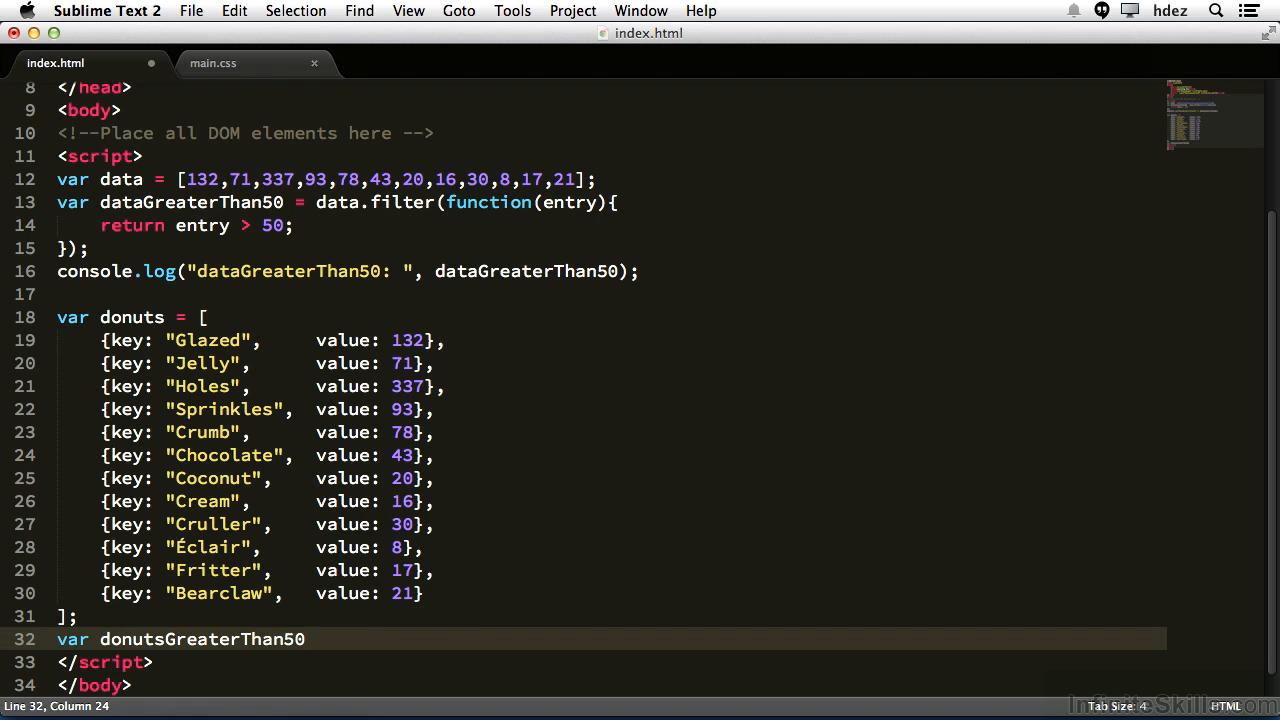
{"action": "type", "text": "="}
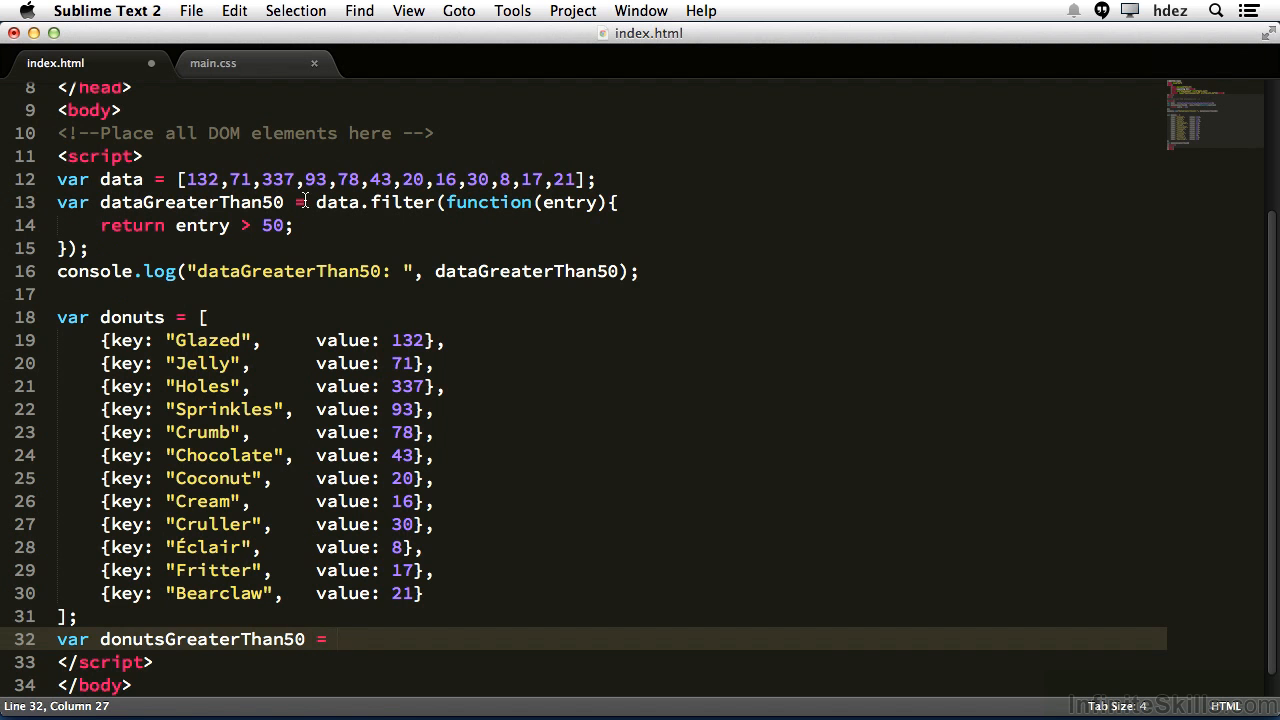
{"action": "left_click_drag", "start_coordinate": [316, 202], "coordinate": [88, 248]}
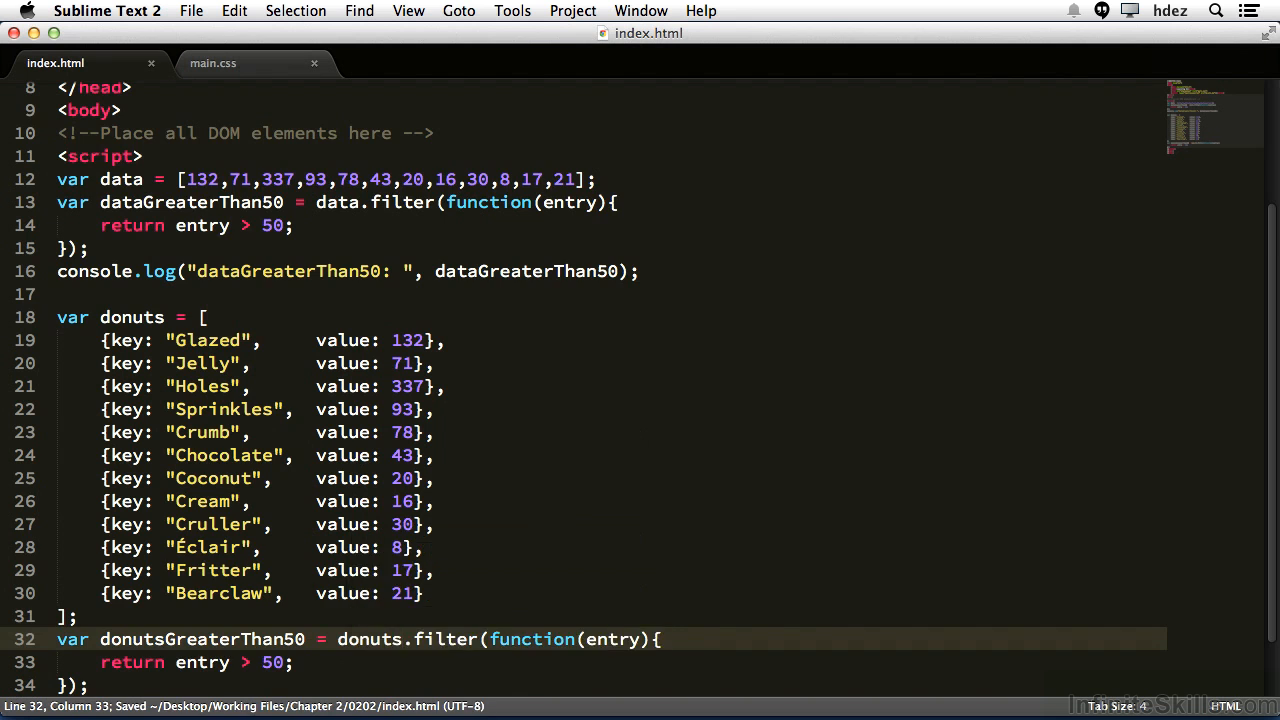
Step: Add a console.log below the donuts filter, renaming copied data references to donutsGreaterThan50
{"action": "key", "text": "enter"}
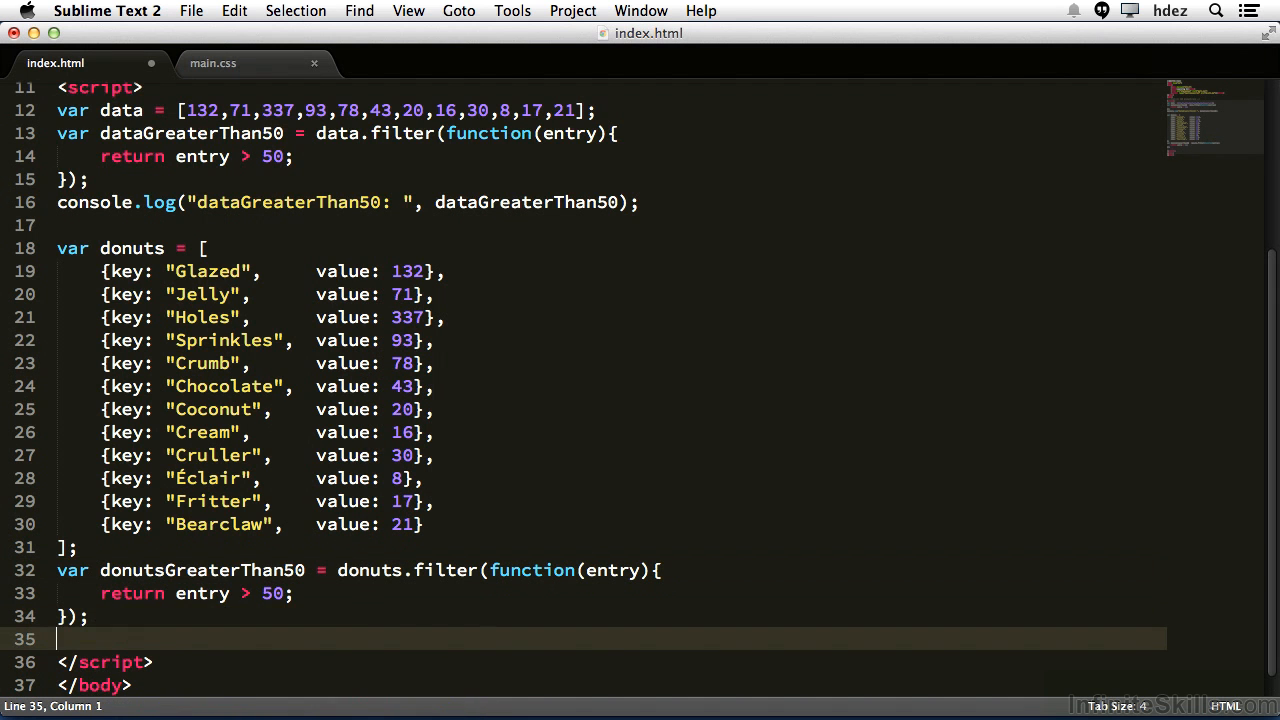
{"action": "type", "text": "console.log()"}
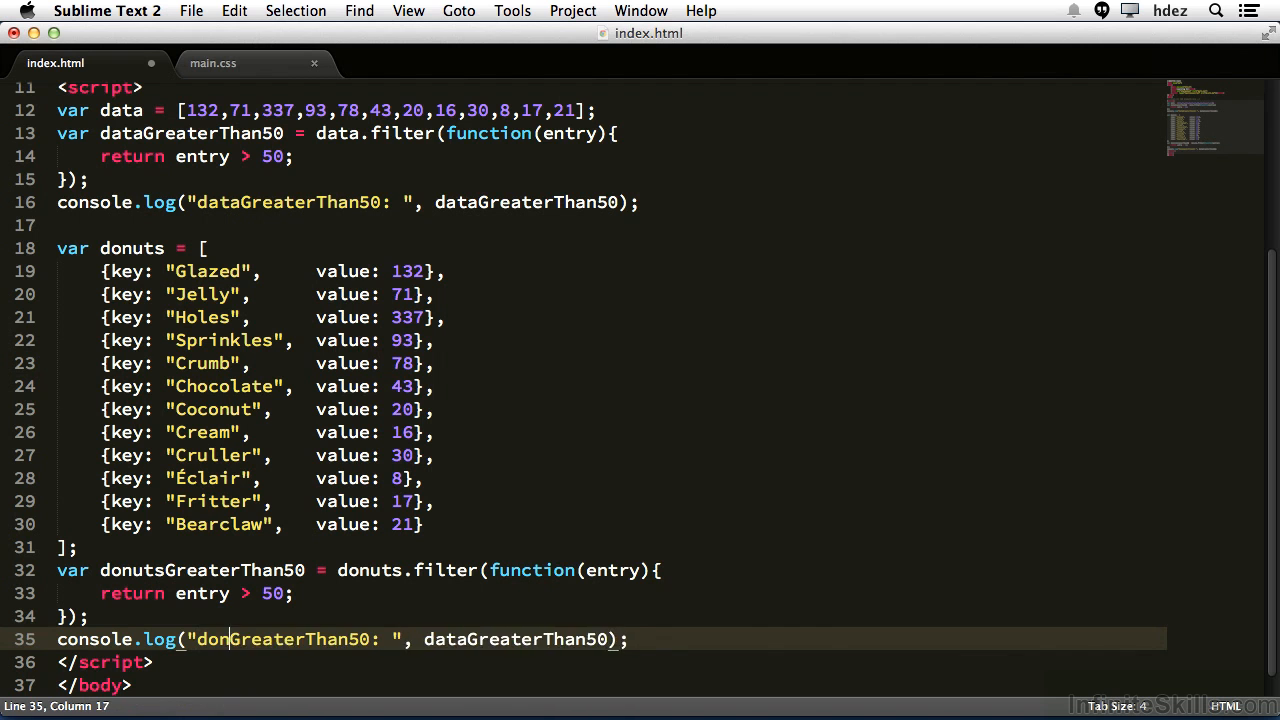
{"action": "double_click", "coordinate": [476, 639]}
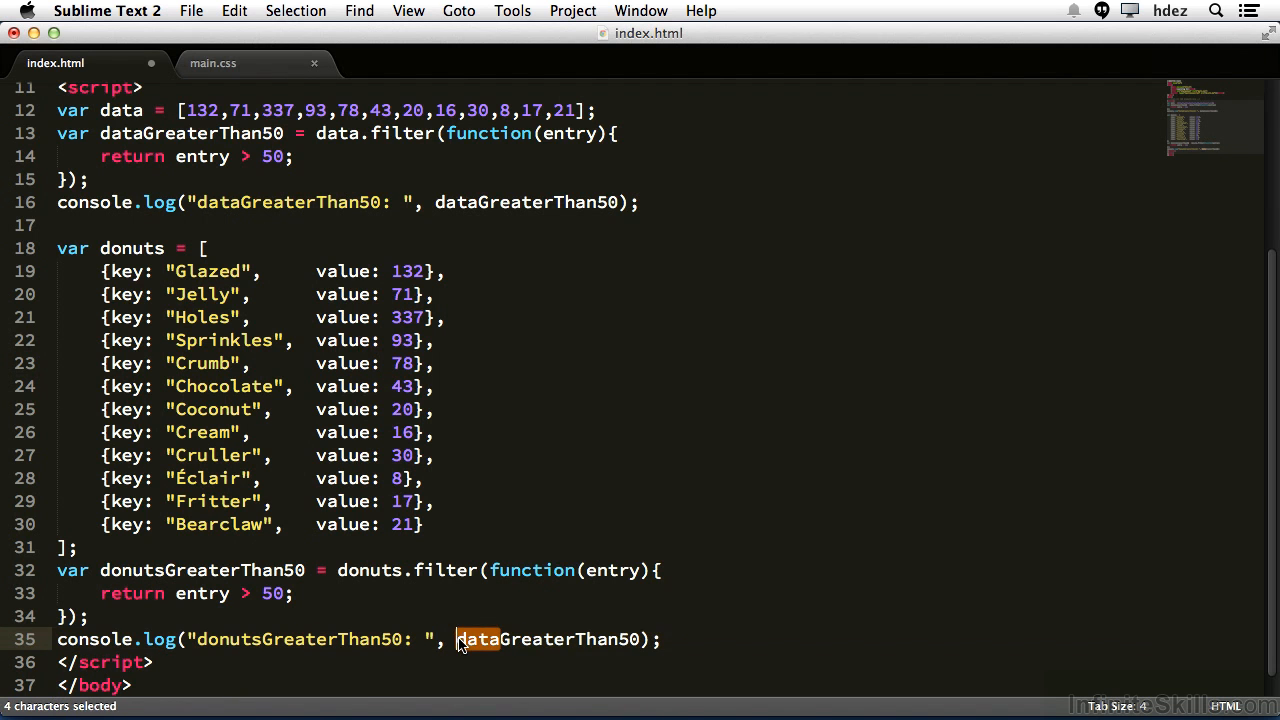
{"action": "type", "text": "donut"}
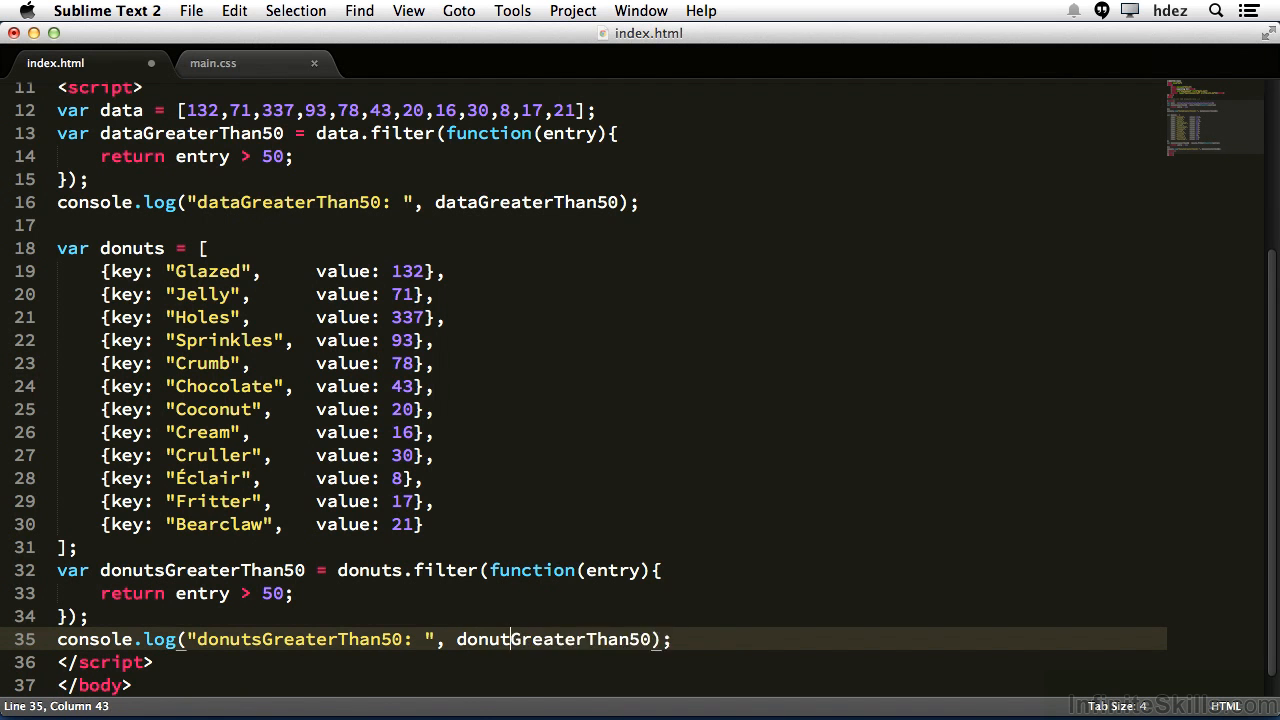
{"action": "type", "text": "s"}
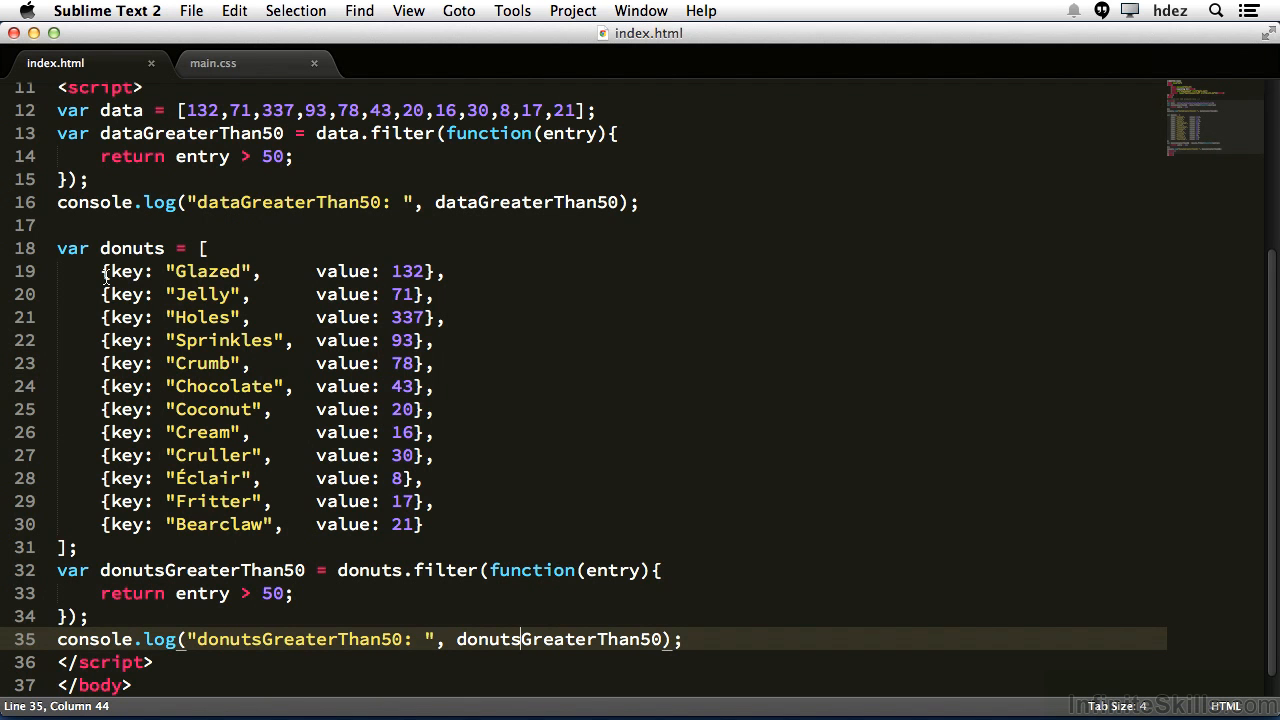
{"action": "double_click", "coordinate": [128, 271]}
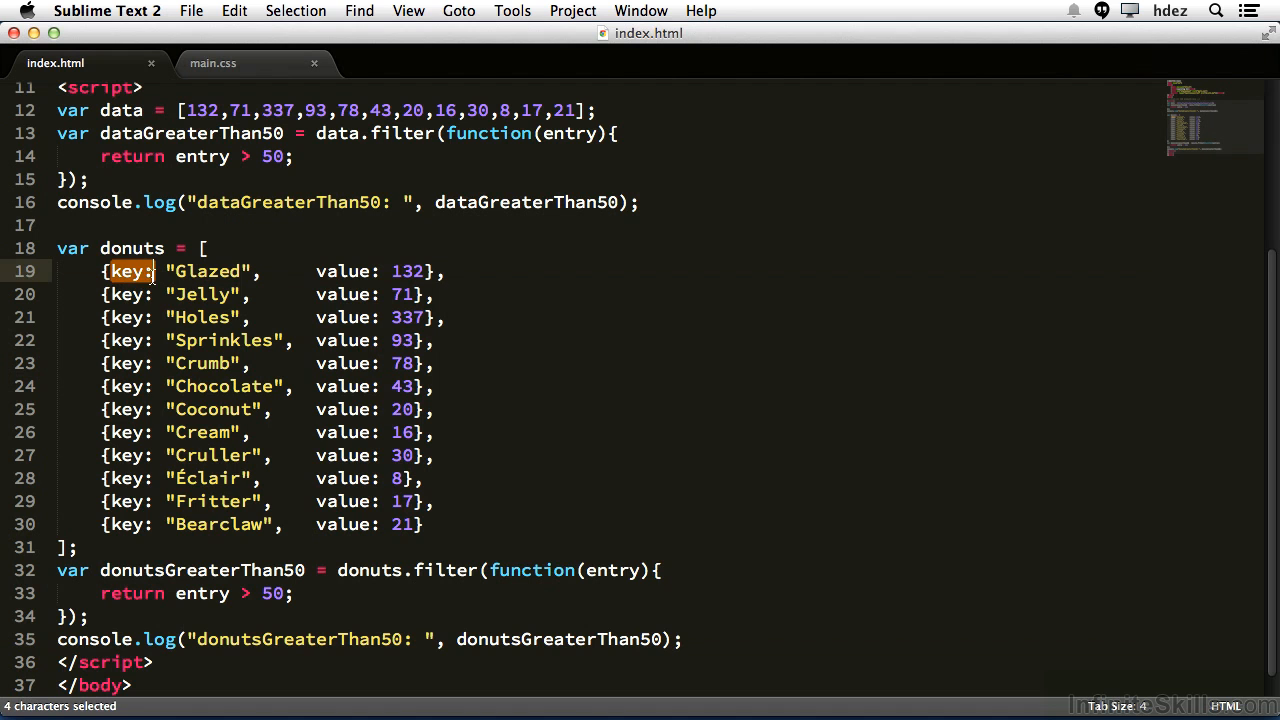
Step: Change the donuts filter test from entry > 50 to entry.value > 50
{"action": "left_click", "coordinate": [194, 593]}
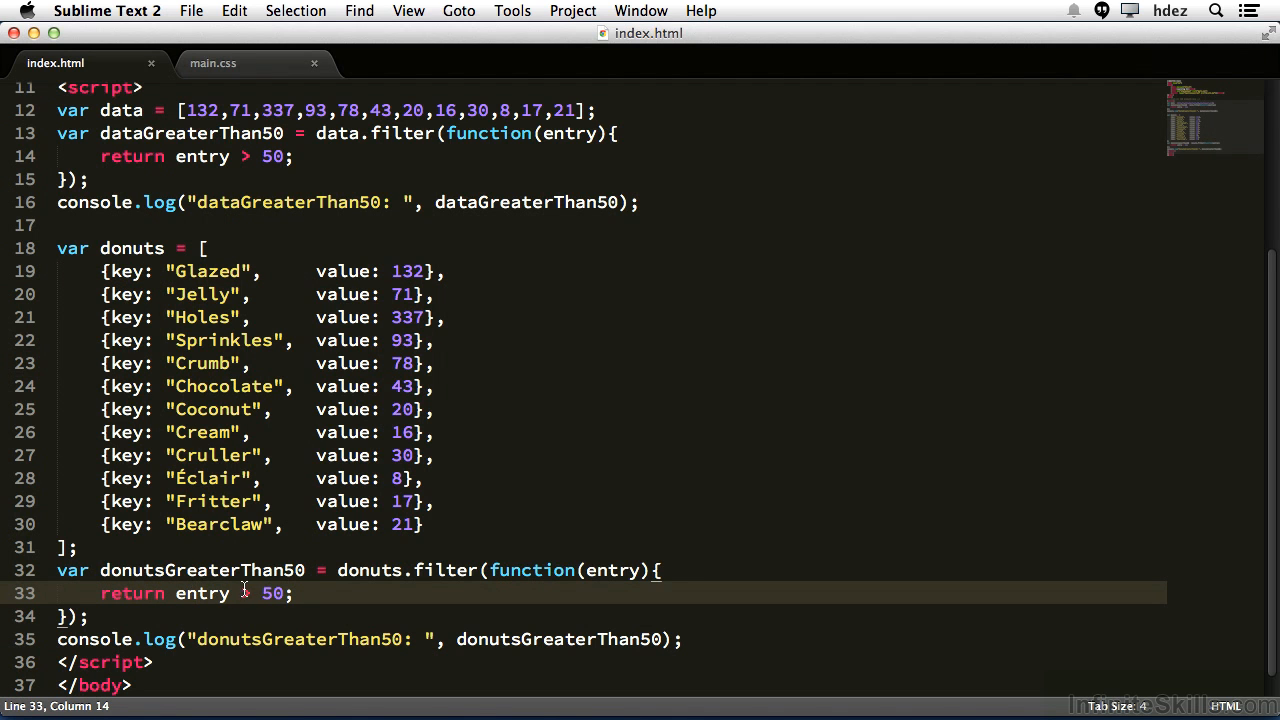
{"action": "type", "text": "."}
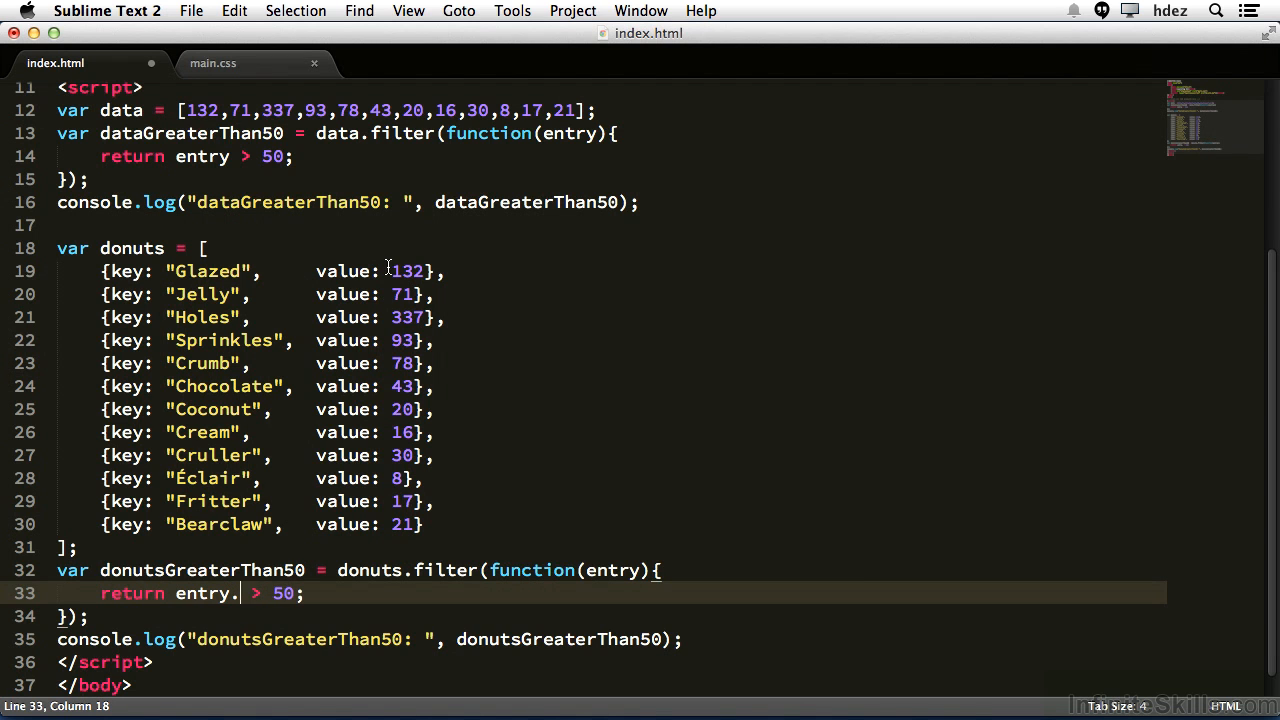
{"action": "mouse_move", "coordinate": [363, 305]}
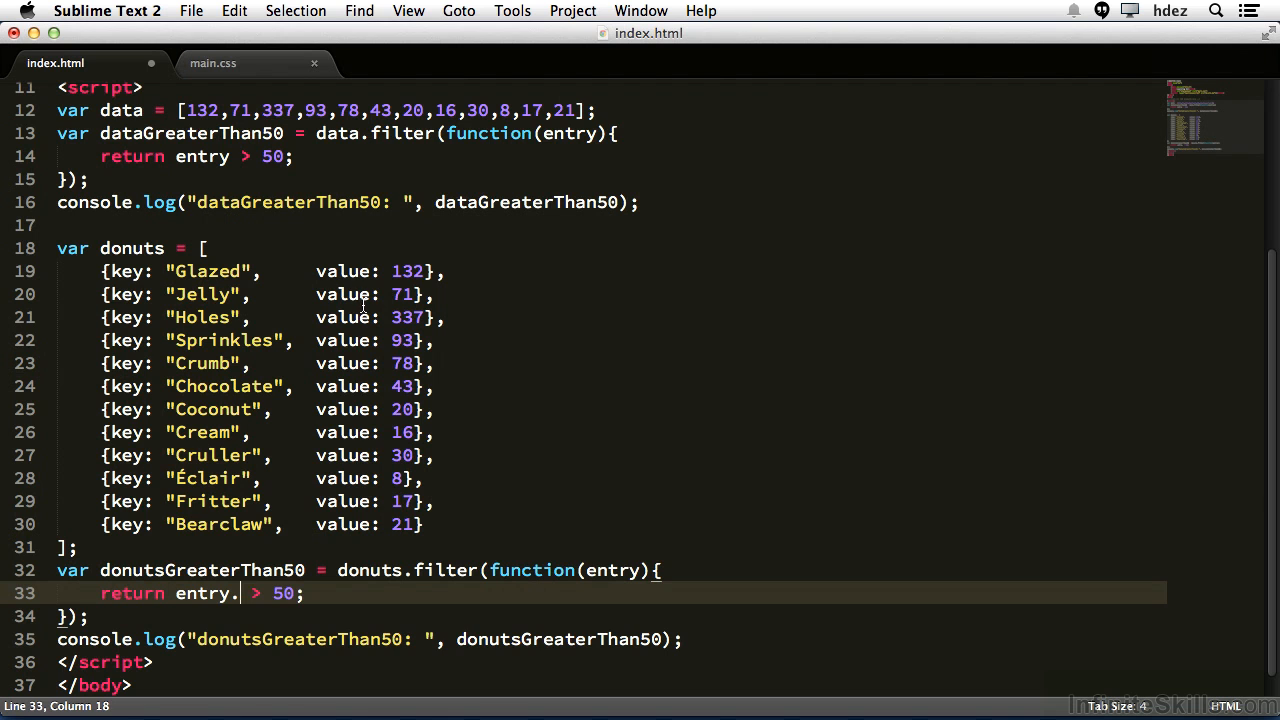
{"action": "type", "text": "value"}
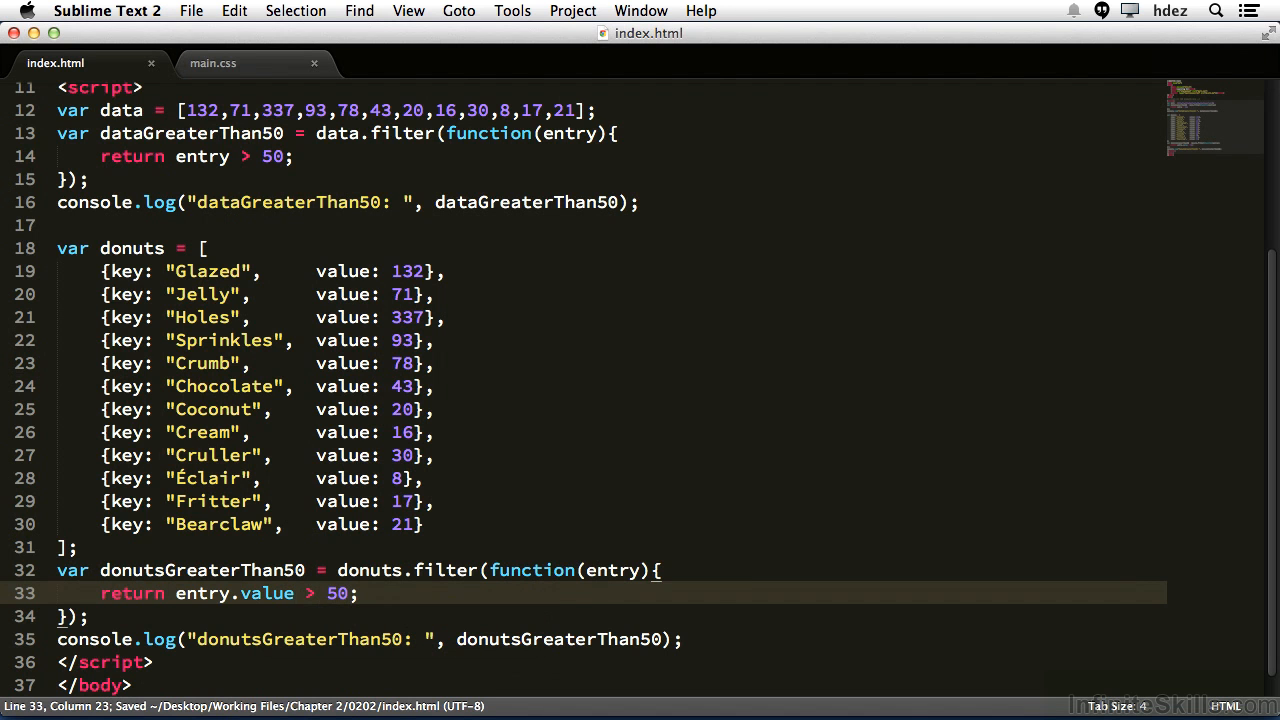
{"action": "left_click", "coordinate": [572, 360]}
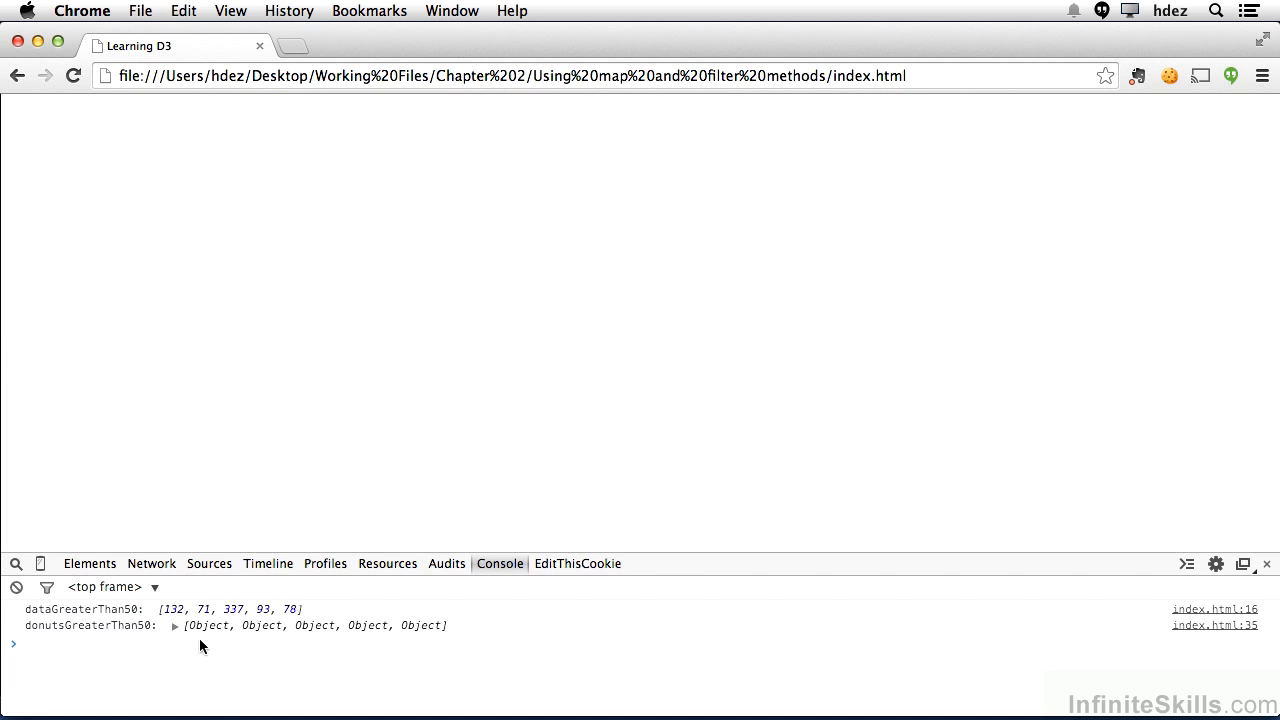
{"action": "mouse_move", "coordinate": [175, 632]}
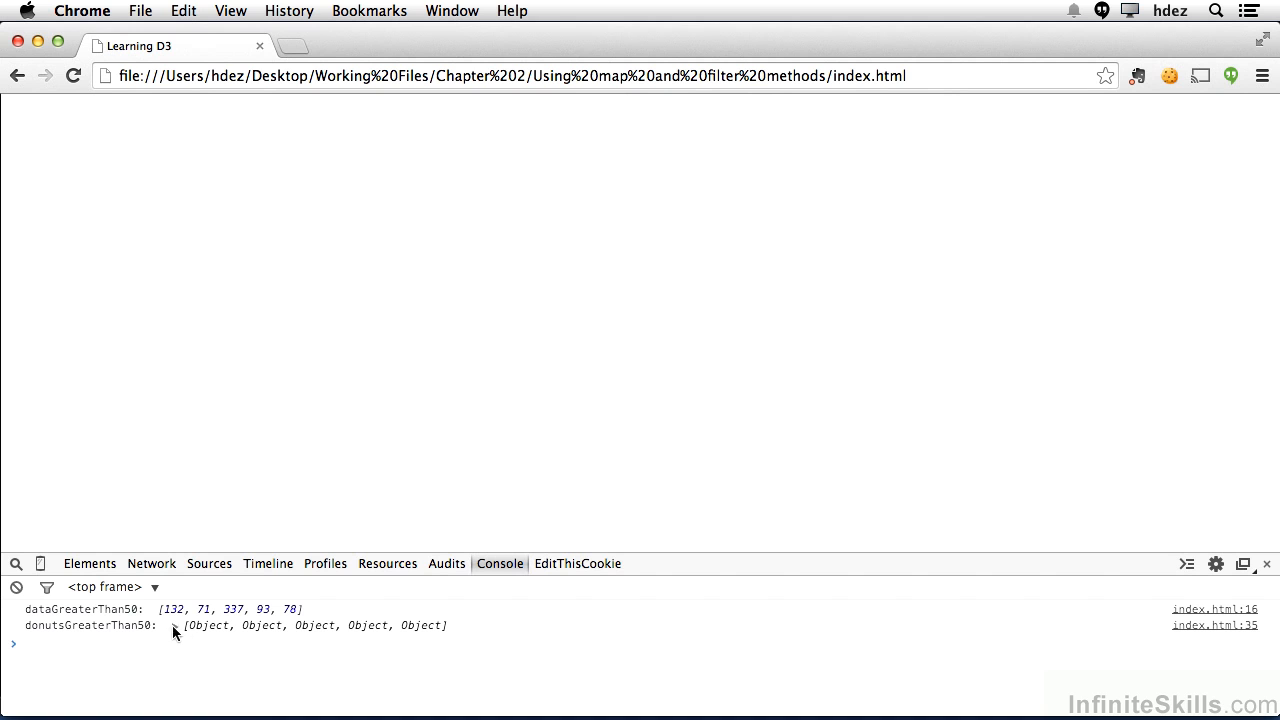
Step: Expand donutsGreaterThan50 in Chrome's console and its first object, Glazed with value 132
{"action": "left_click", "coordinate": [174, 625]}
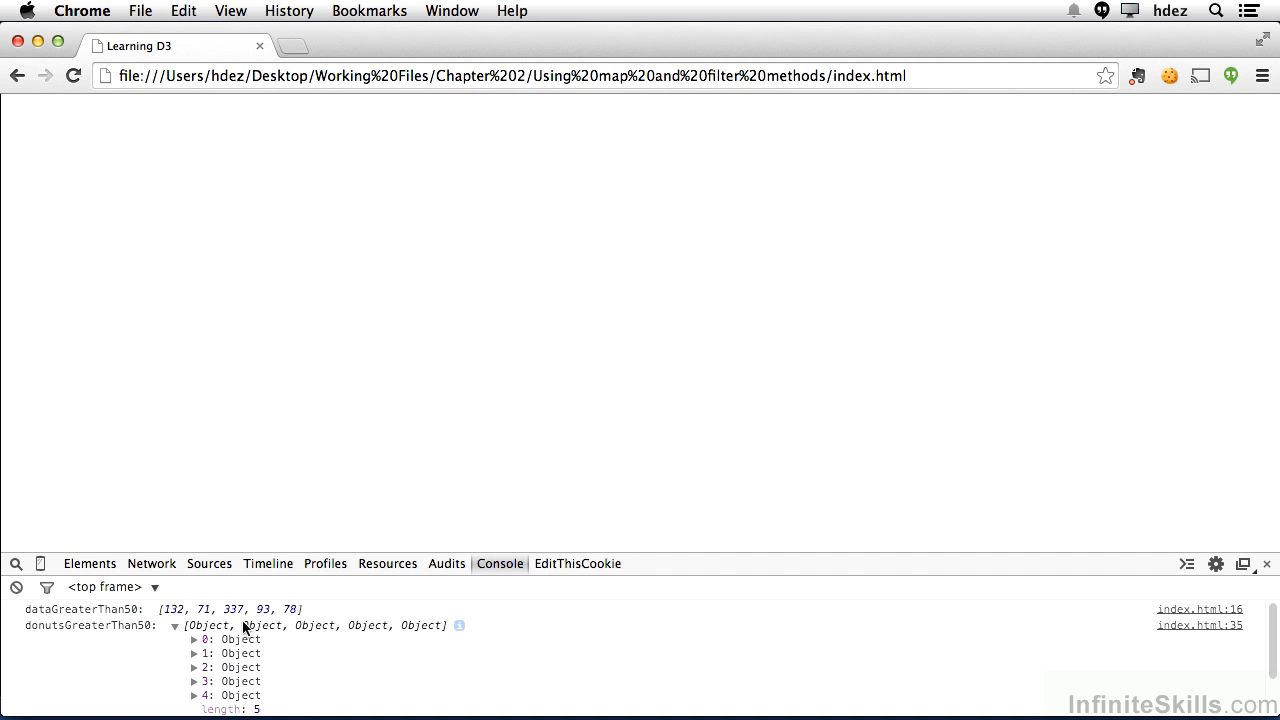
{"action": "scroll", "scroll_direction": "down", "scroll_amount": 3}
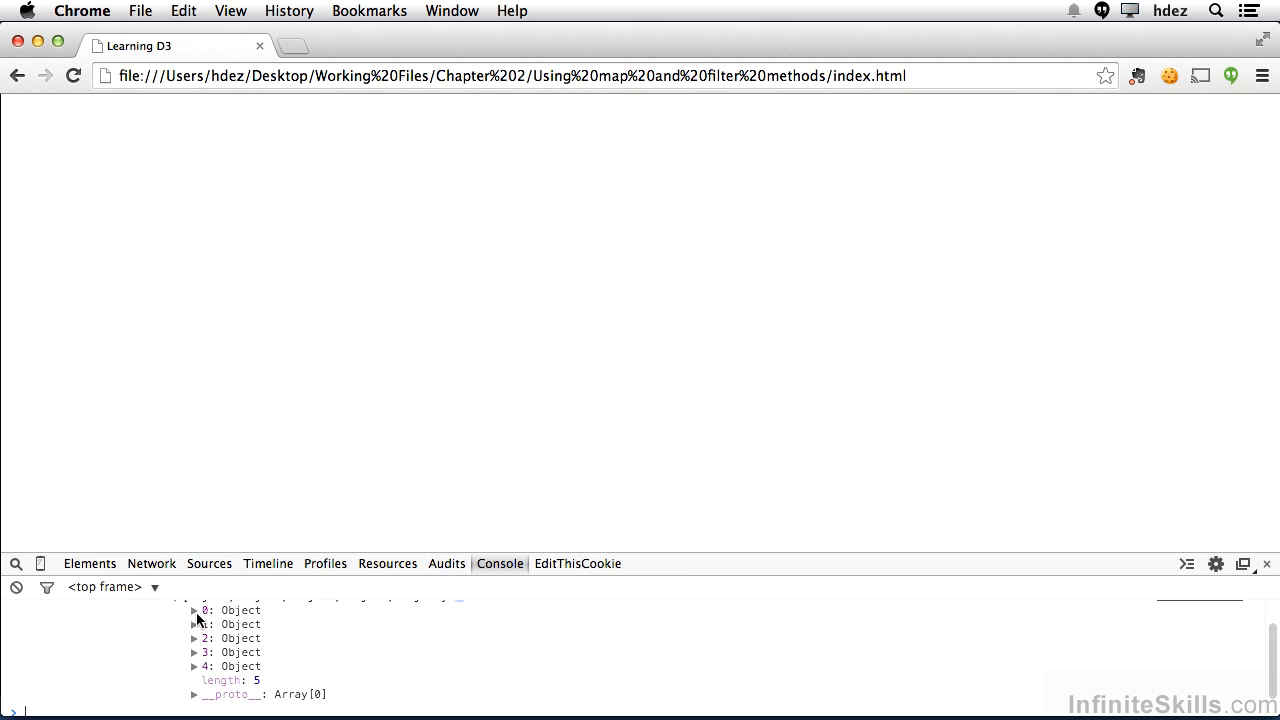
{"action": "left_click", "coordinate": [195, 610]}
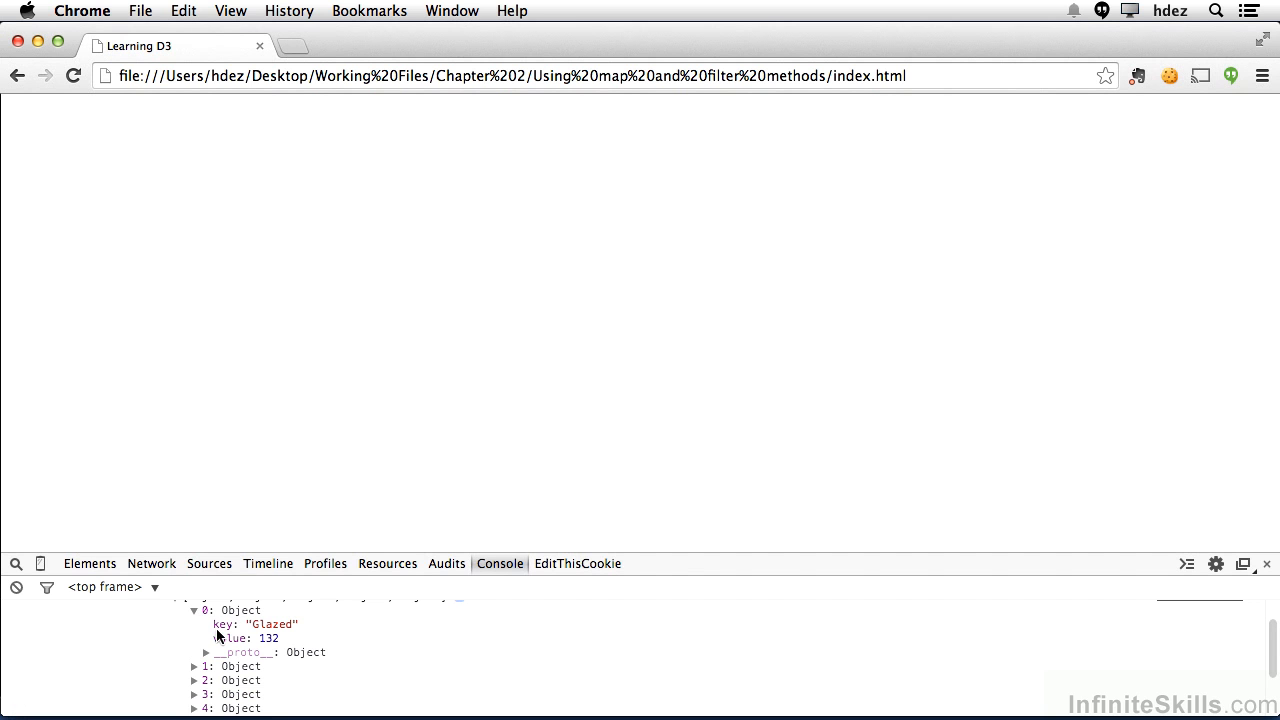
{"action": "left_click", "coordinate": [195, 610]}
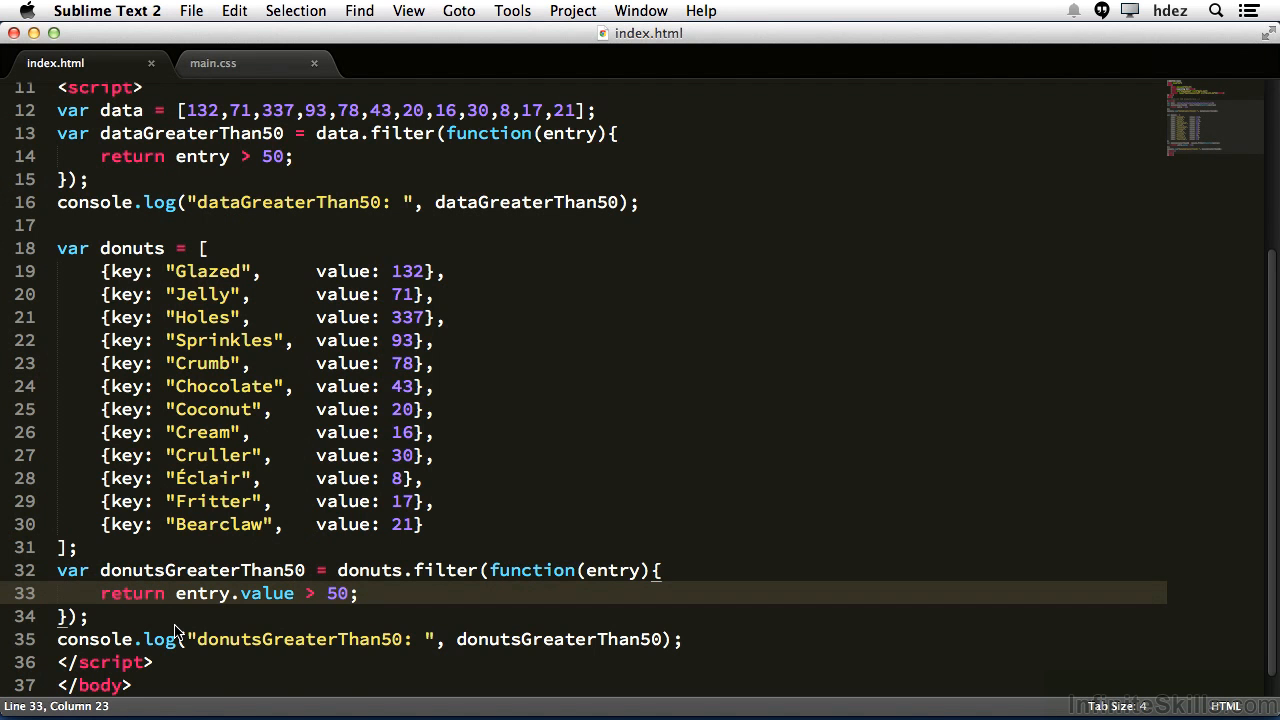
Step: Begin var reformattedDonuts = donuts.map(function(entry){ ... }) below the filtered donuts log
{"action": "left_click", "coordinate": [683, 639]}
{"action": "type", "text": "var reformattedDon"}
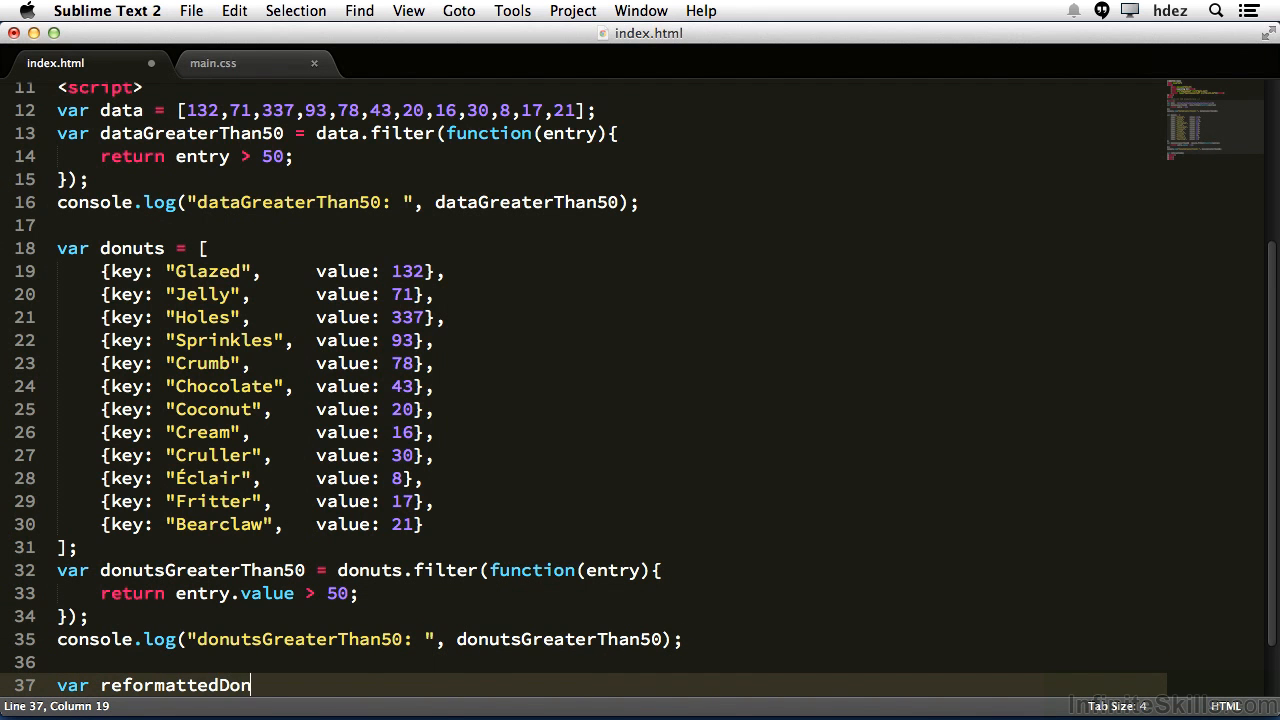
{"action": "type", "text": "uts = donuts.map();"}
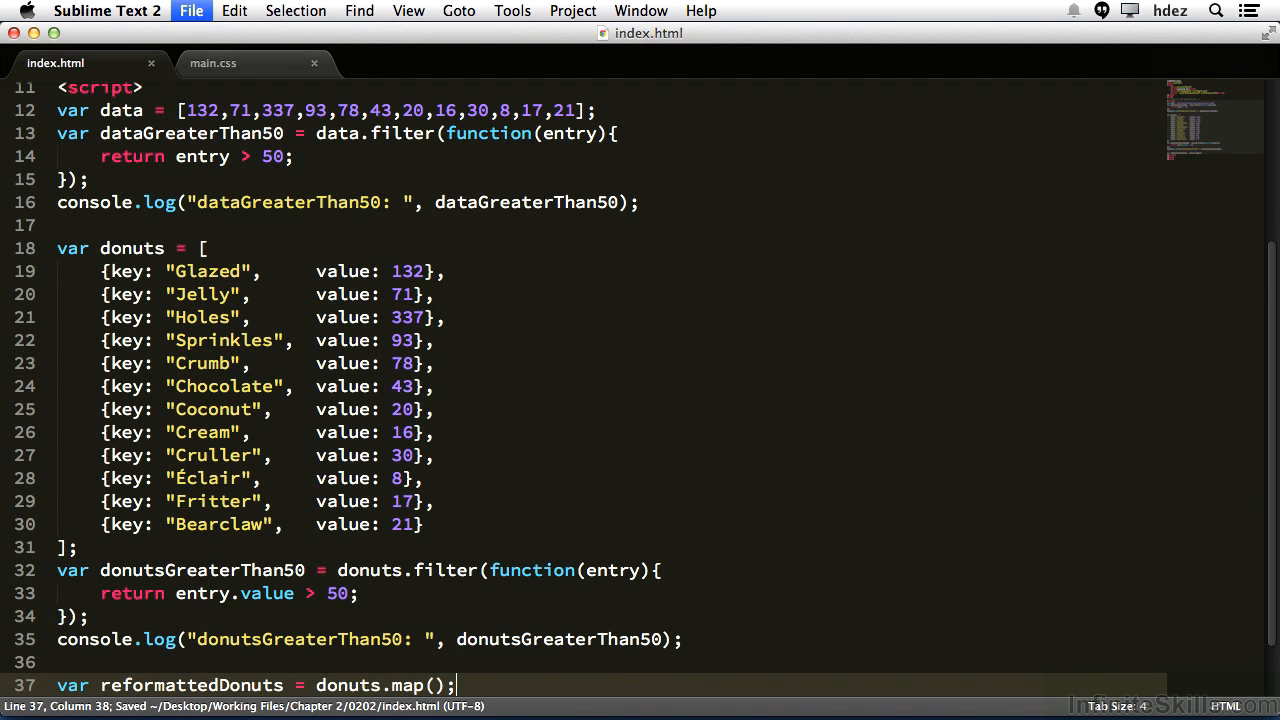
{"action": "scroll", "scroll_direction": "down", "scroll_amount": 3}
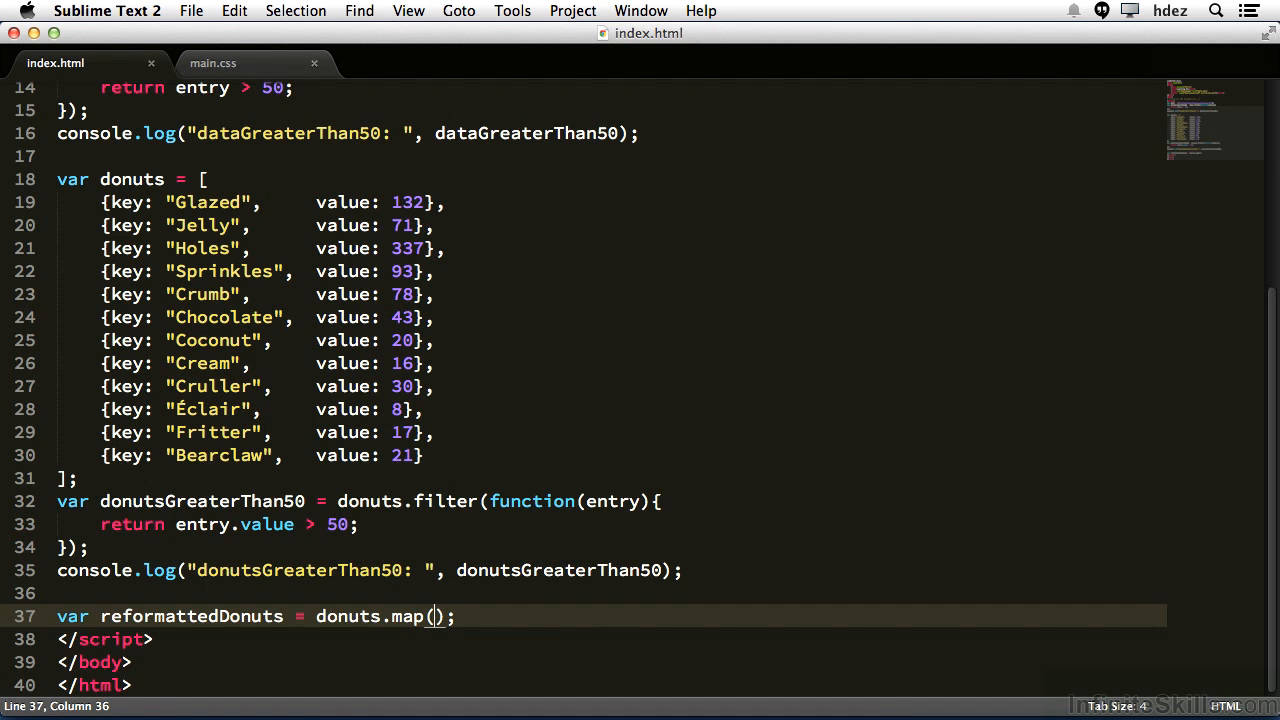
{"action": "type", "text": "function("}
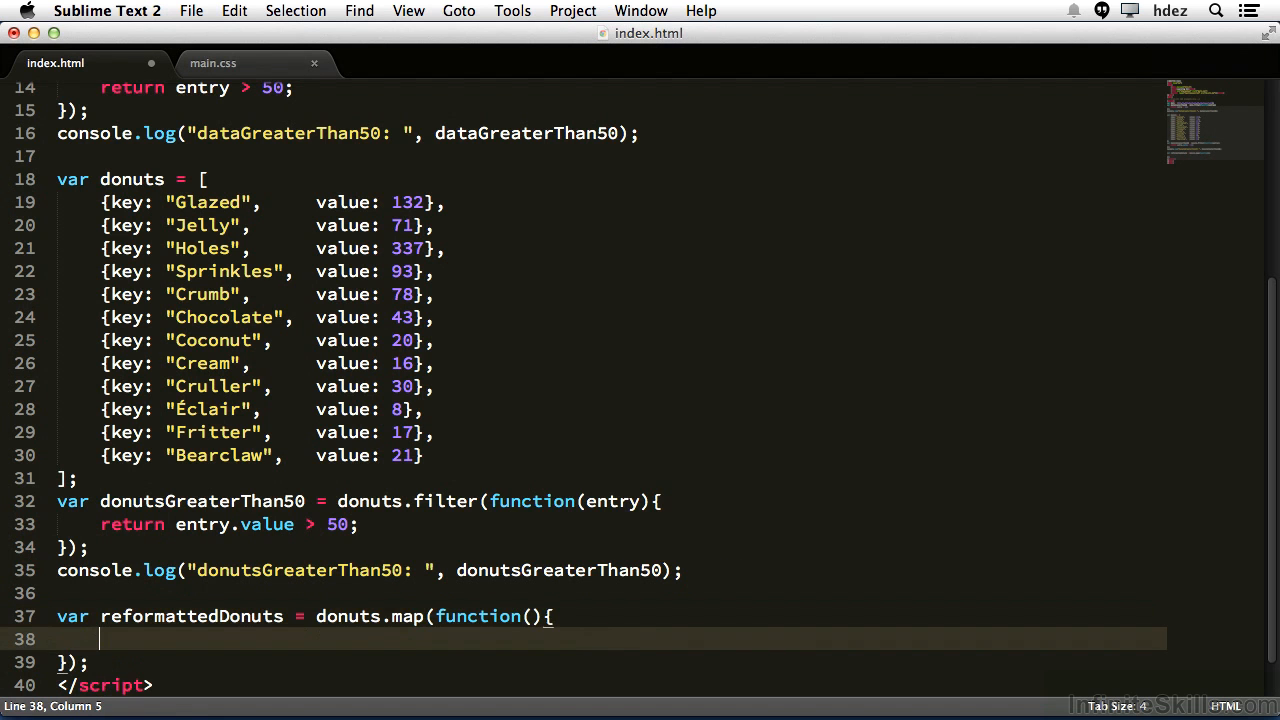
{"action": "left_click", "coordinate": [528, 616]}
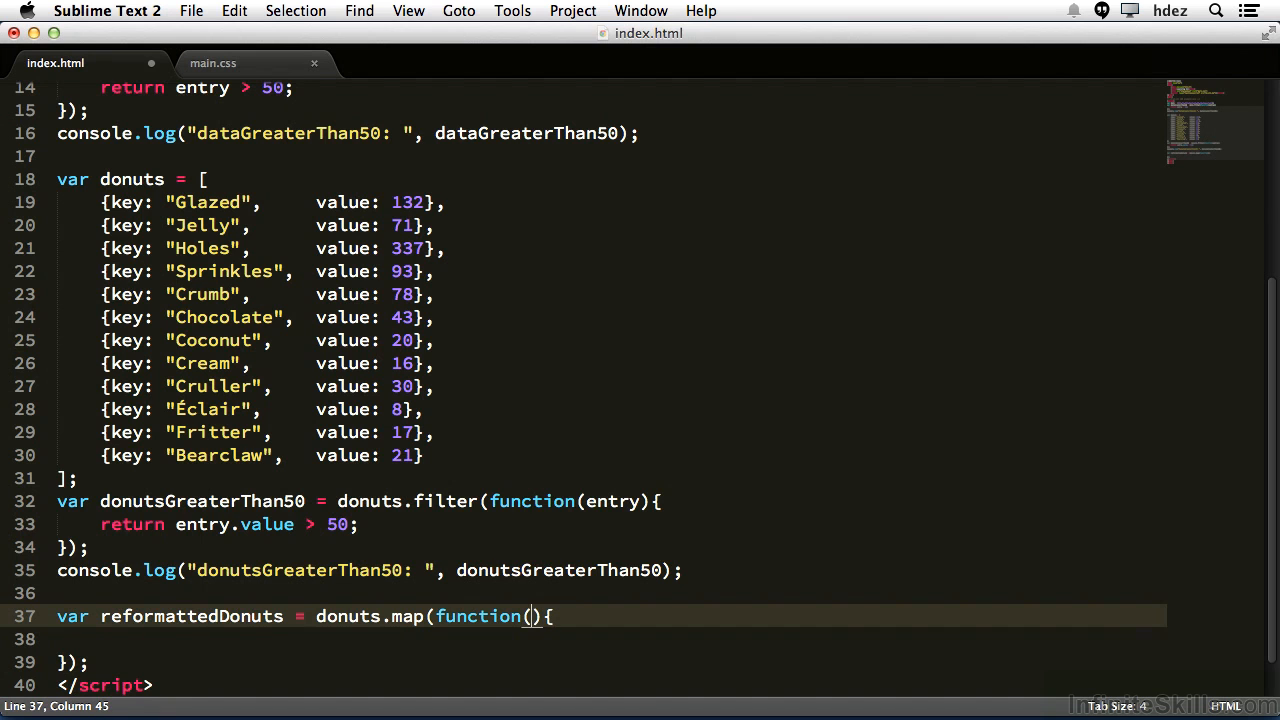
{"action": "type", "text": "entry"}
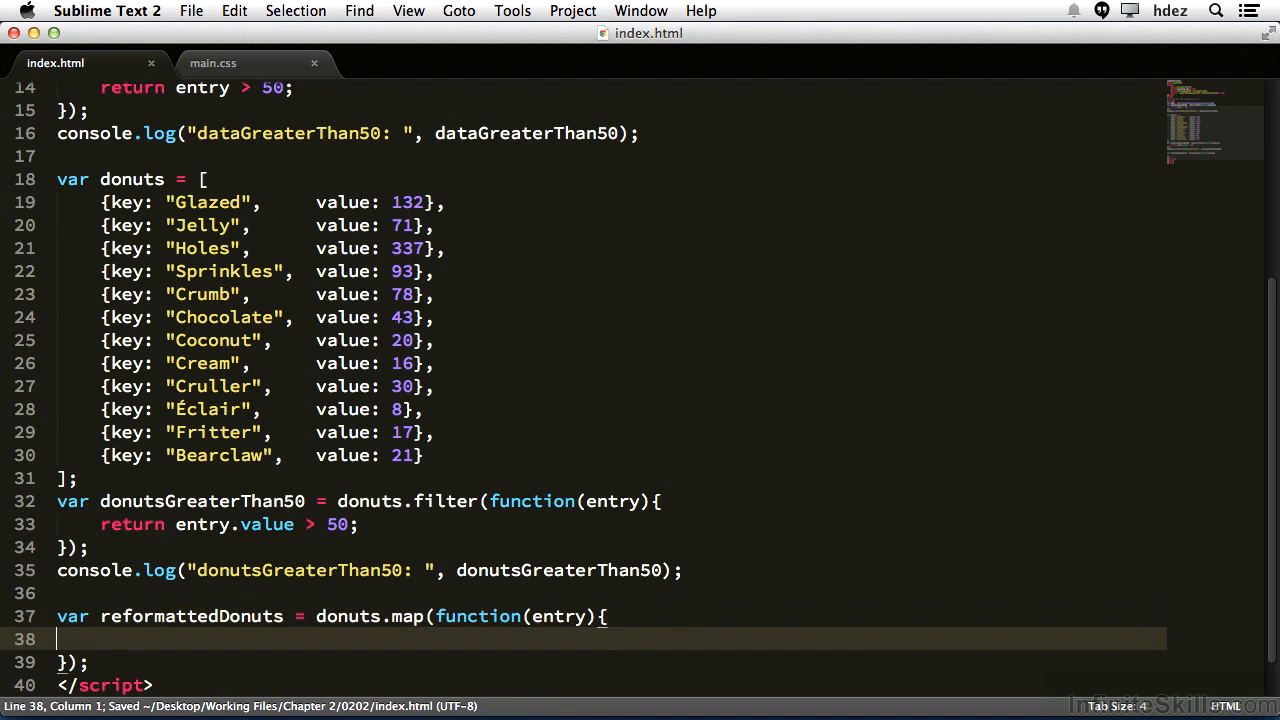
Step: Return { donut: entry.key, qty: entry.value } from the map callback
{"action": "type", "text": "return {"}
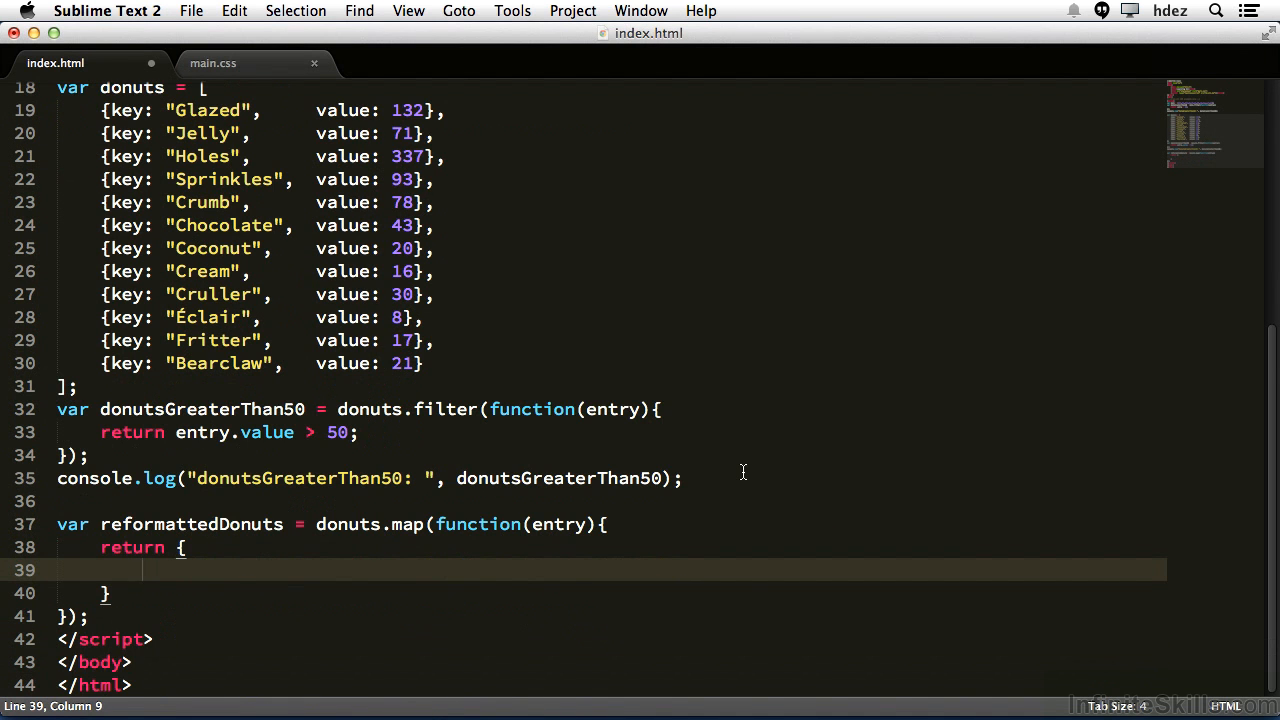
{"action": "type", "text": "don"}
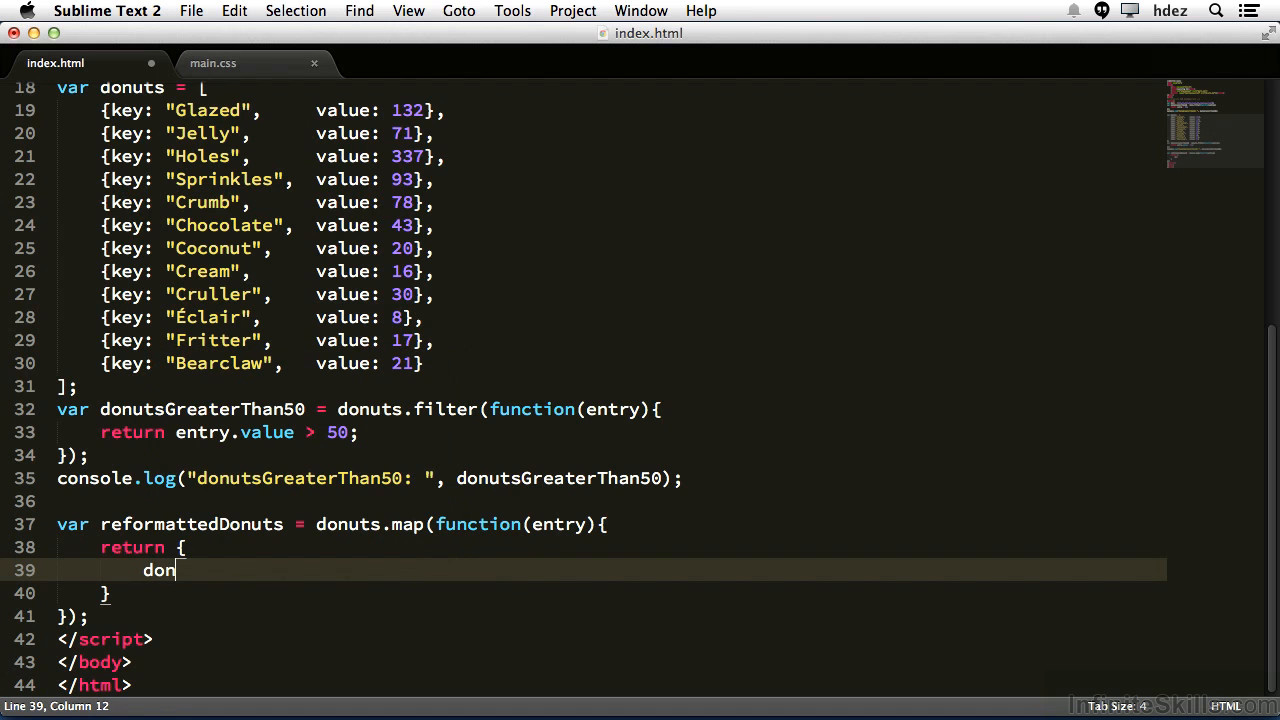
{"action": "type", "text": "ut:"}
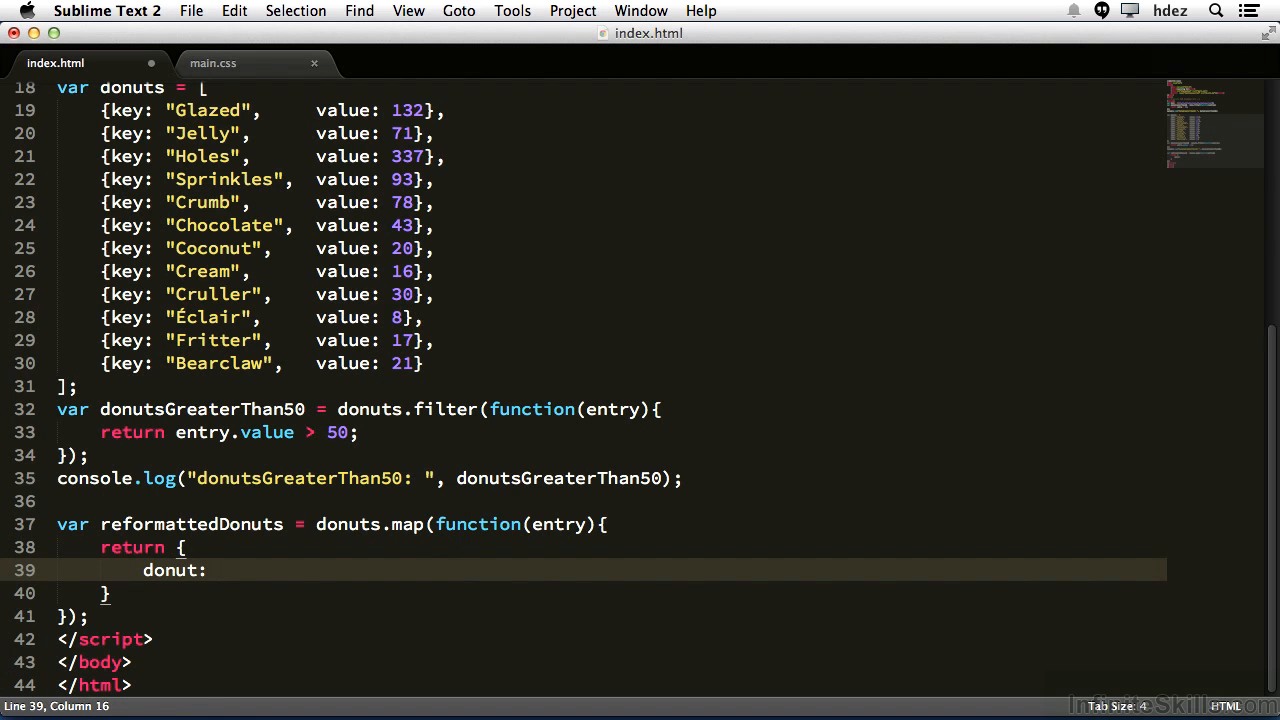
{"action": "type", "text": "entry.k"}
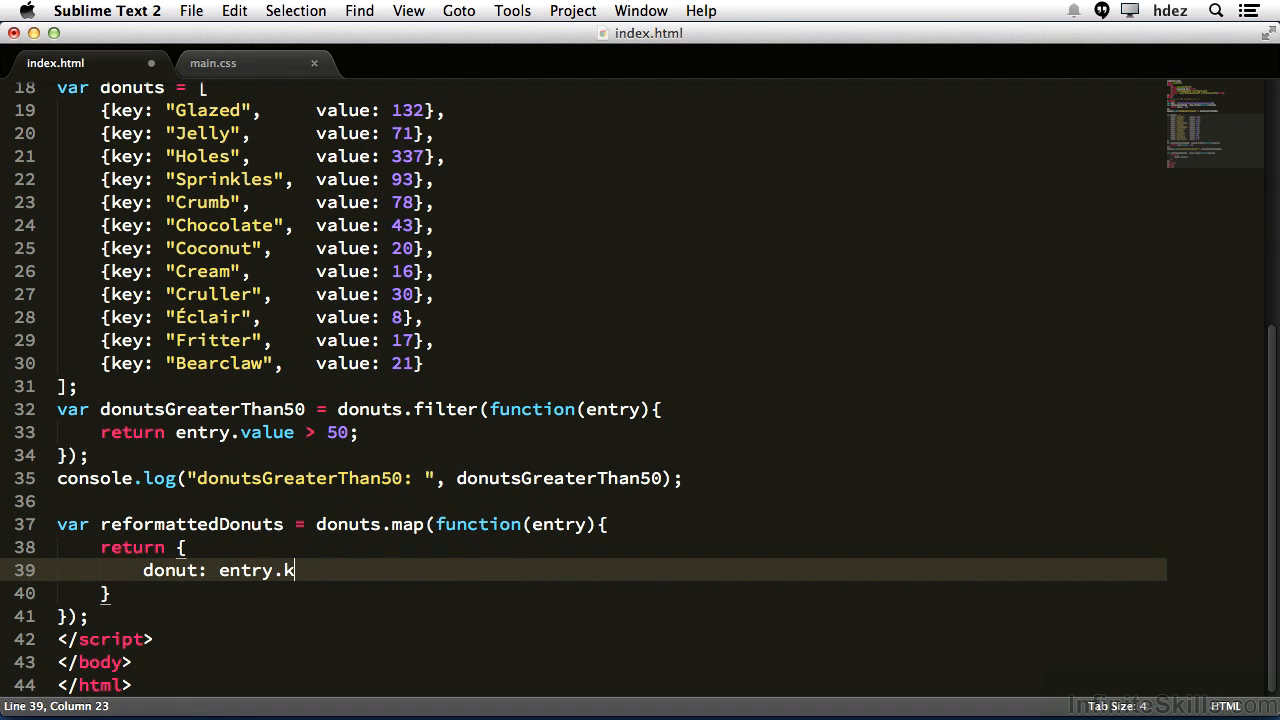
{"action": "type", "text": "ey"}
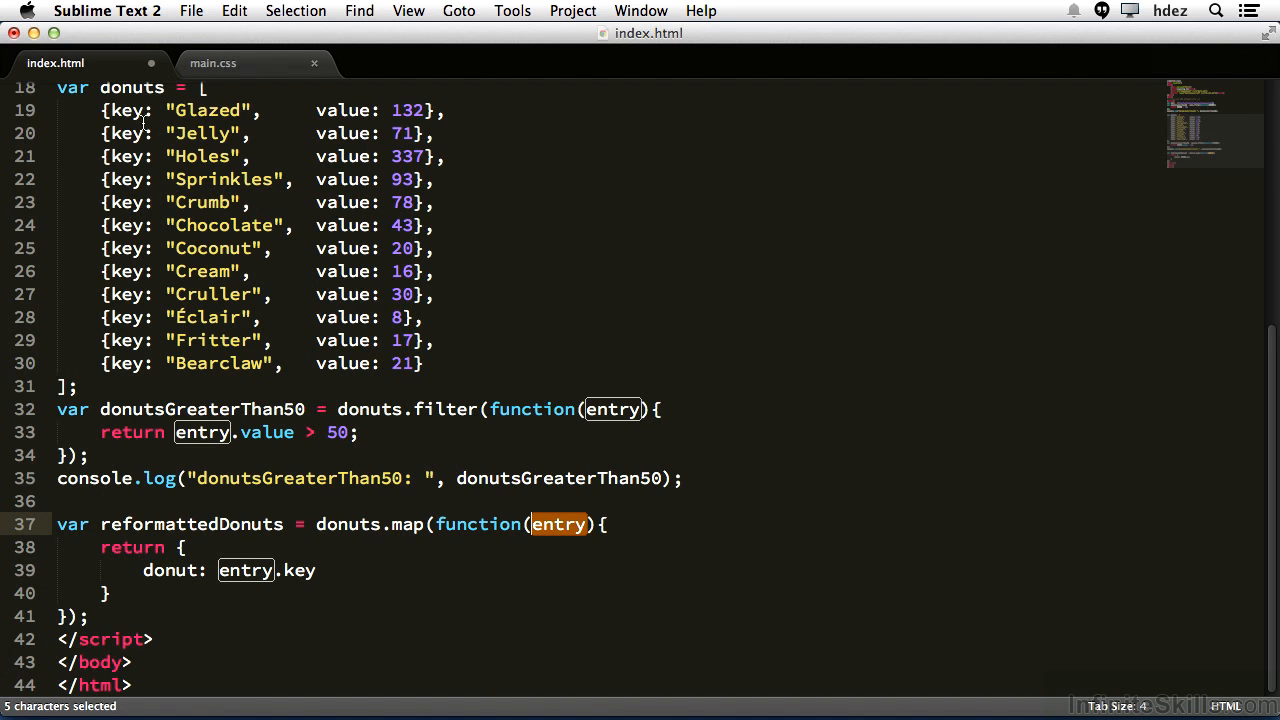
{"action": "left_click", "coordinate": [318, 570]}
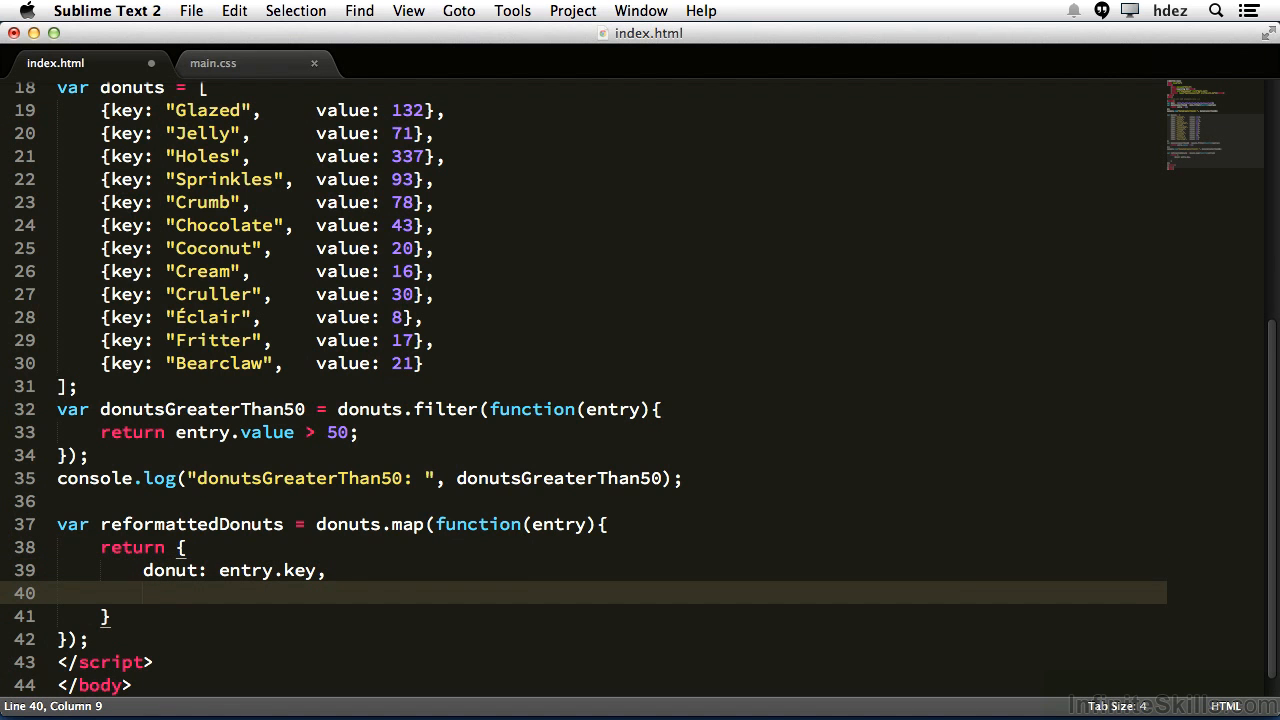
{"action": "type", "text": "qty: entry.value"}
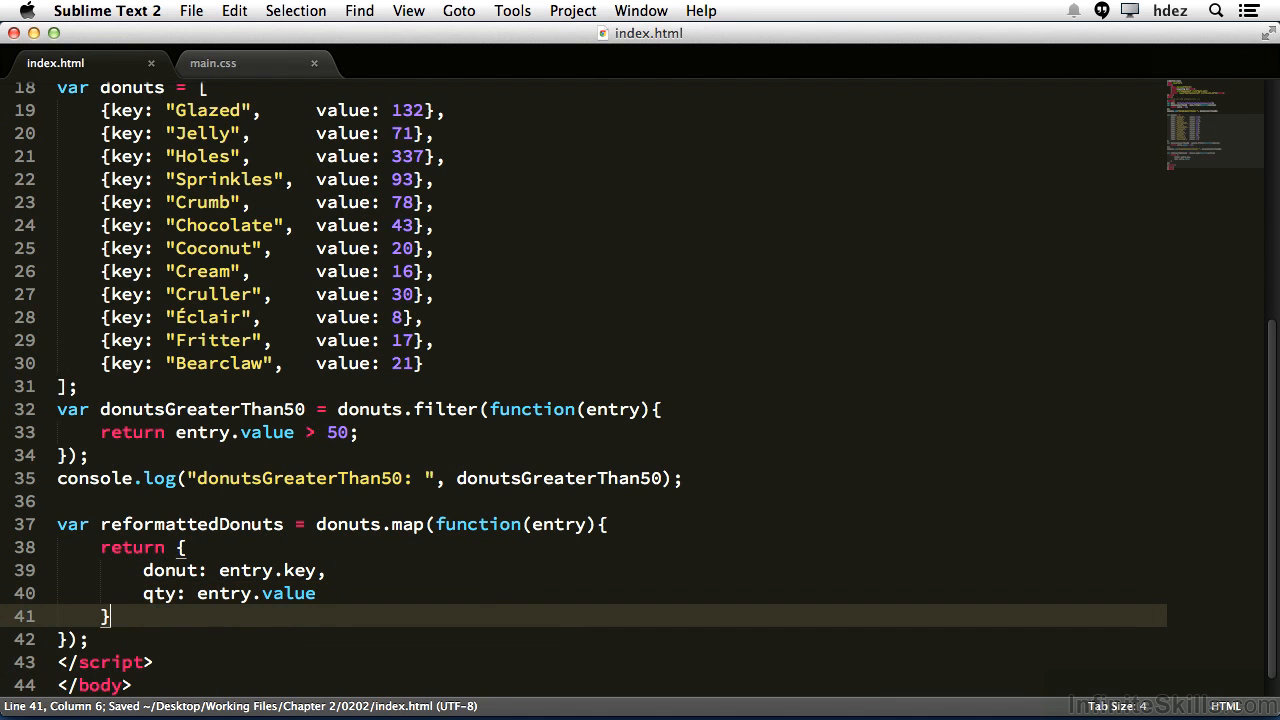
{"action": "type", "text": ";"}
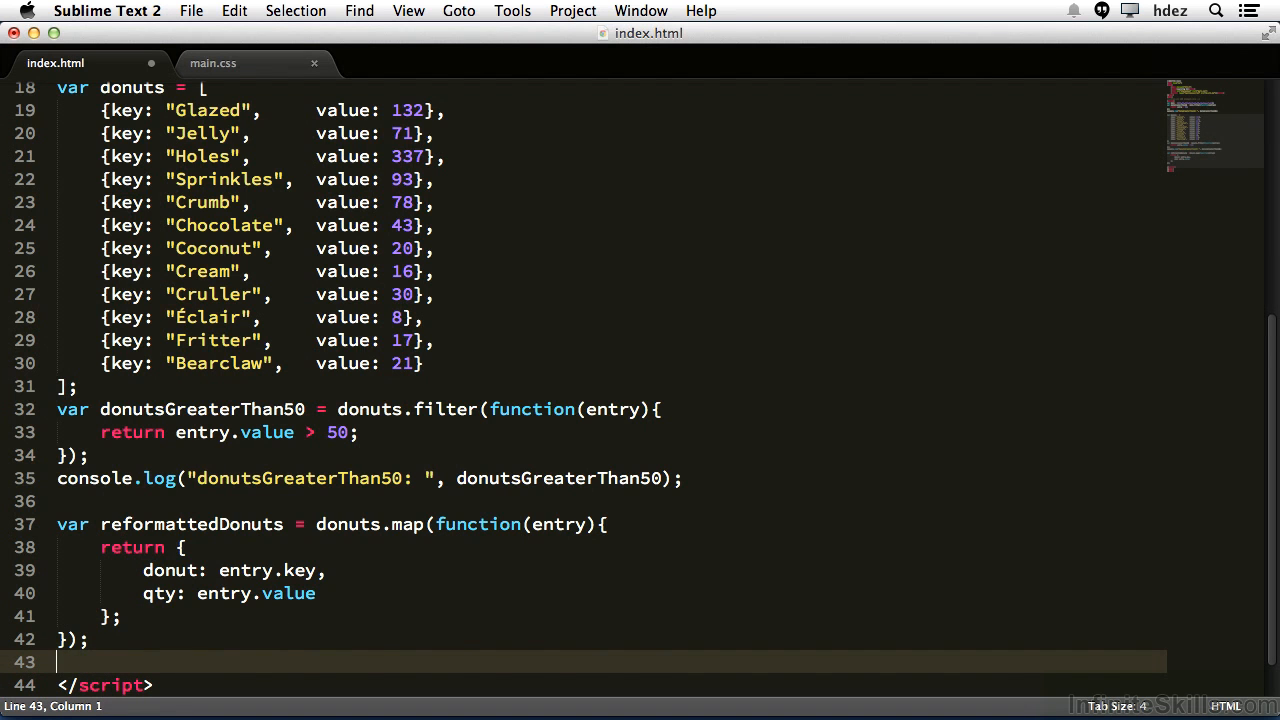
Step: Add reformattedDonuts.forEach(function(entry){ console.log(entry); }) after the map block and save
{"action": "type", "text": "reformattedDonuts"}
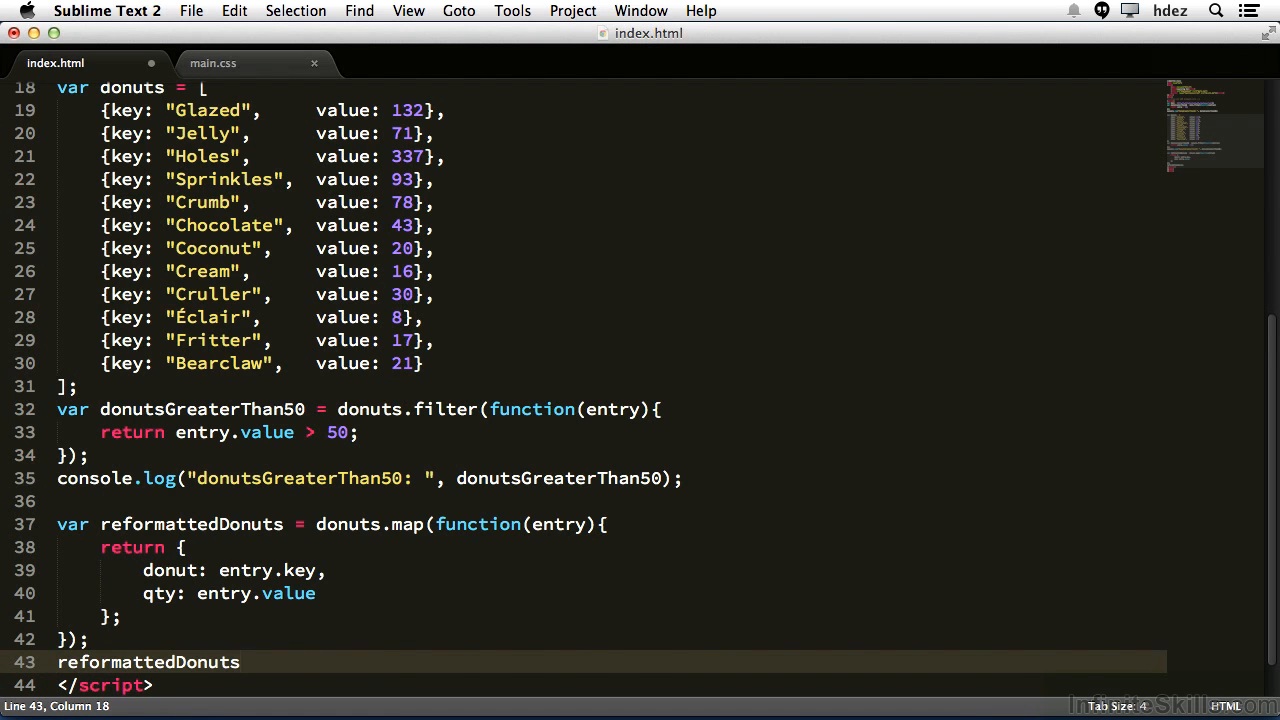
{"action": "type", "text": ".forEach()"}
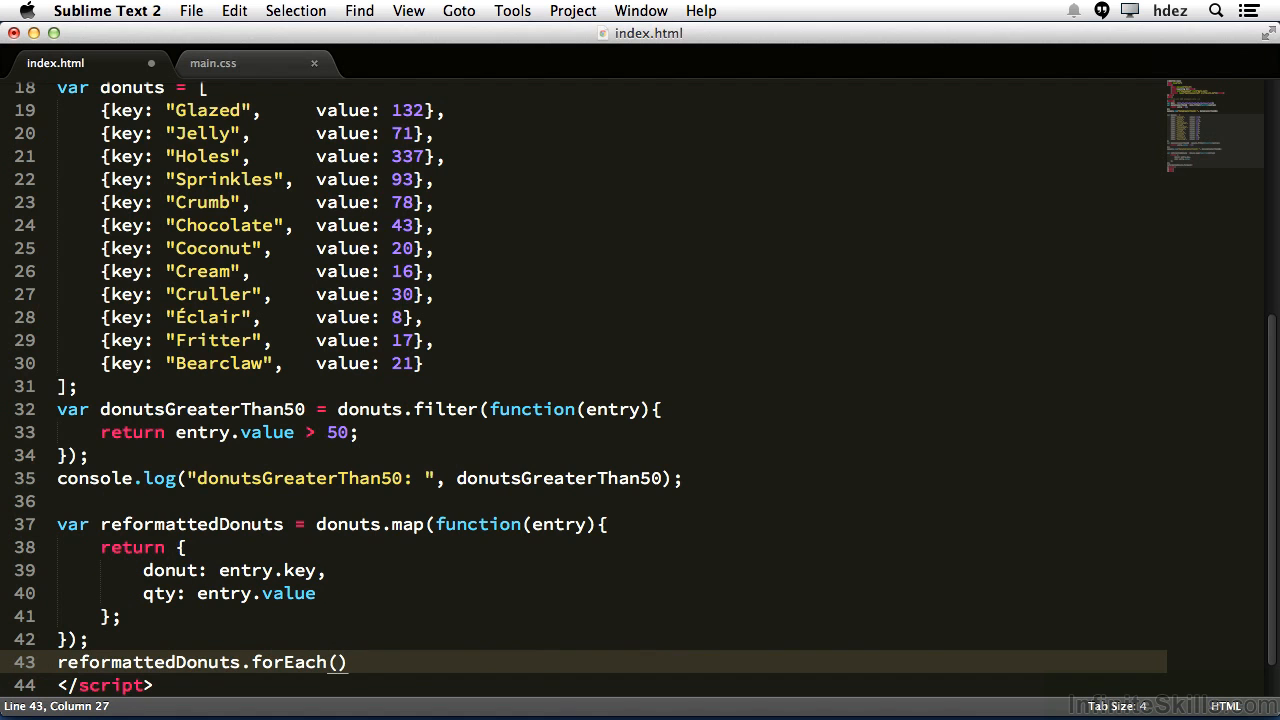
{"action": "type", "text": "function(entry"}
{"action": "type", "text": "});"}
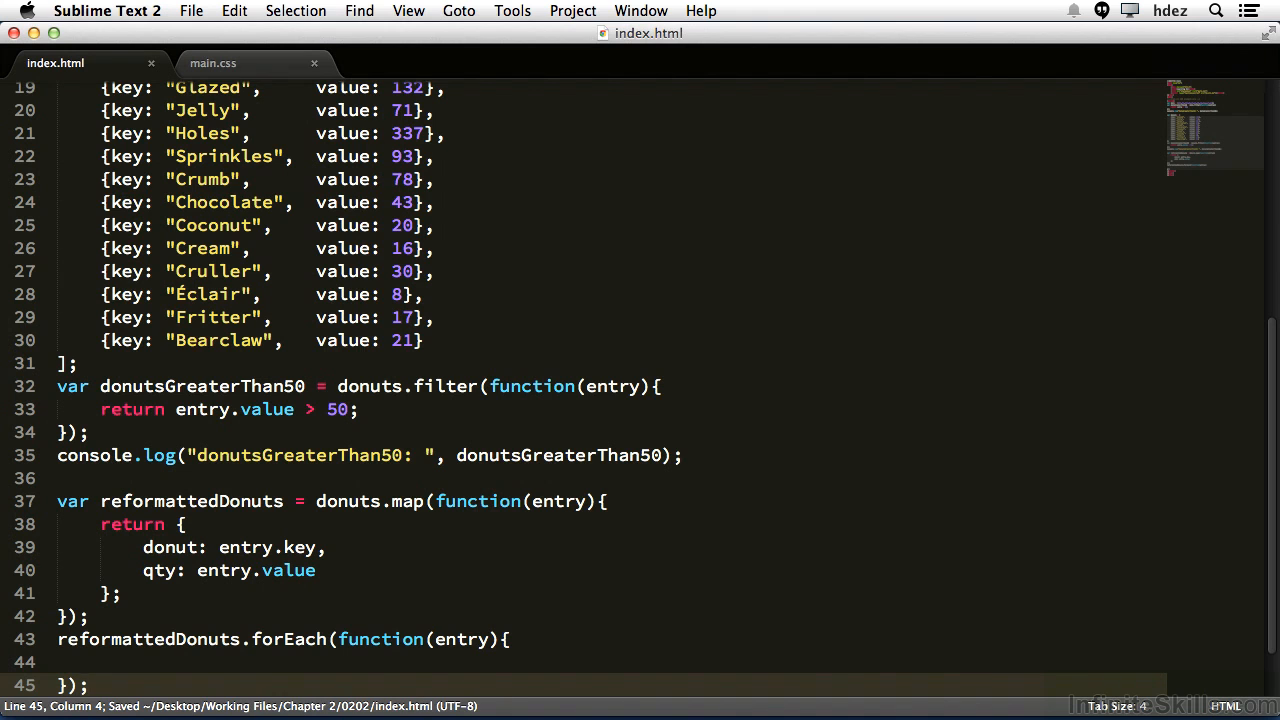
{"action": "left_click", "coordinate": [300, 662]}
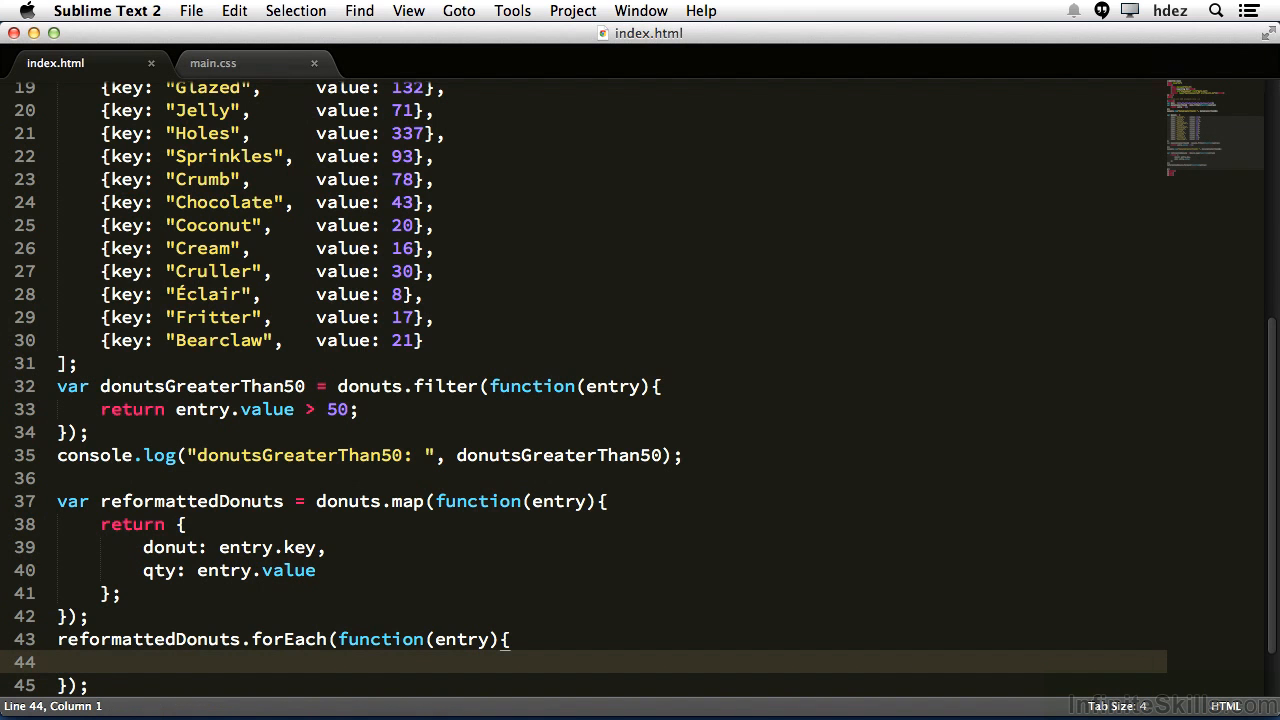
{"action": "type", "text": "console.log(entry"}
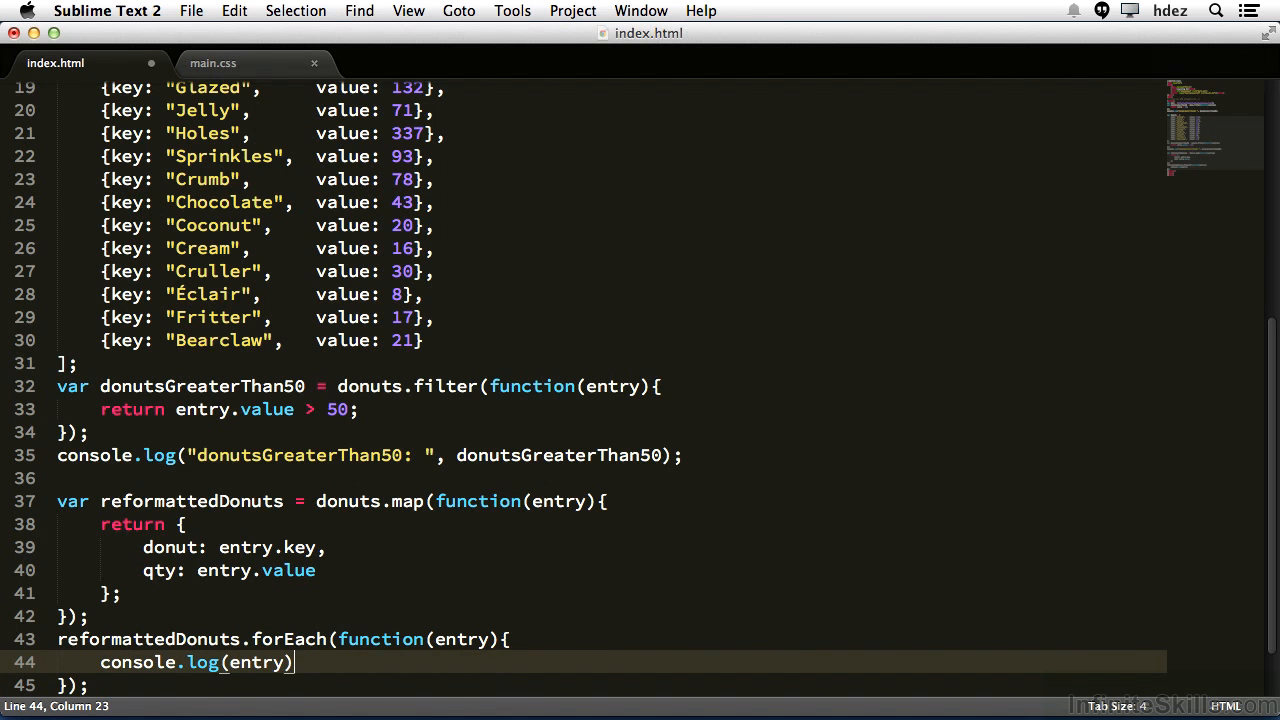
{"action": "key", "text": "cmd+s"}
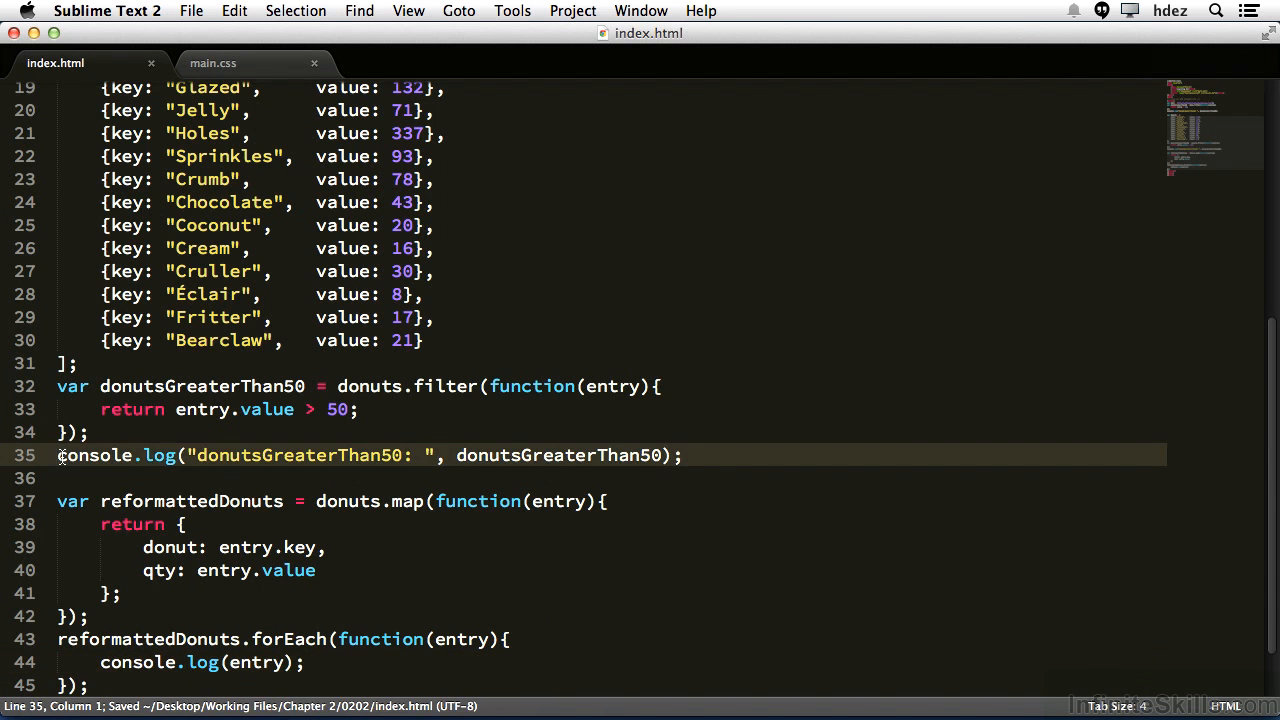
{"action": "scroll", "scroll_direction": "up", "scroll_amount": 3}
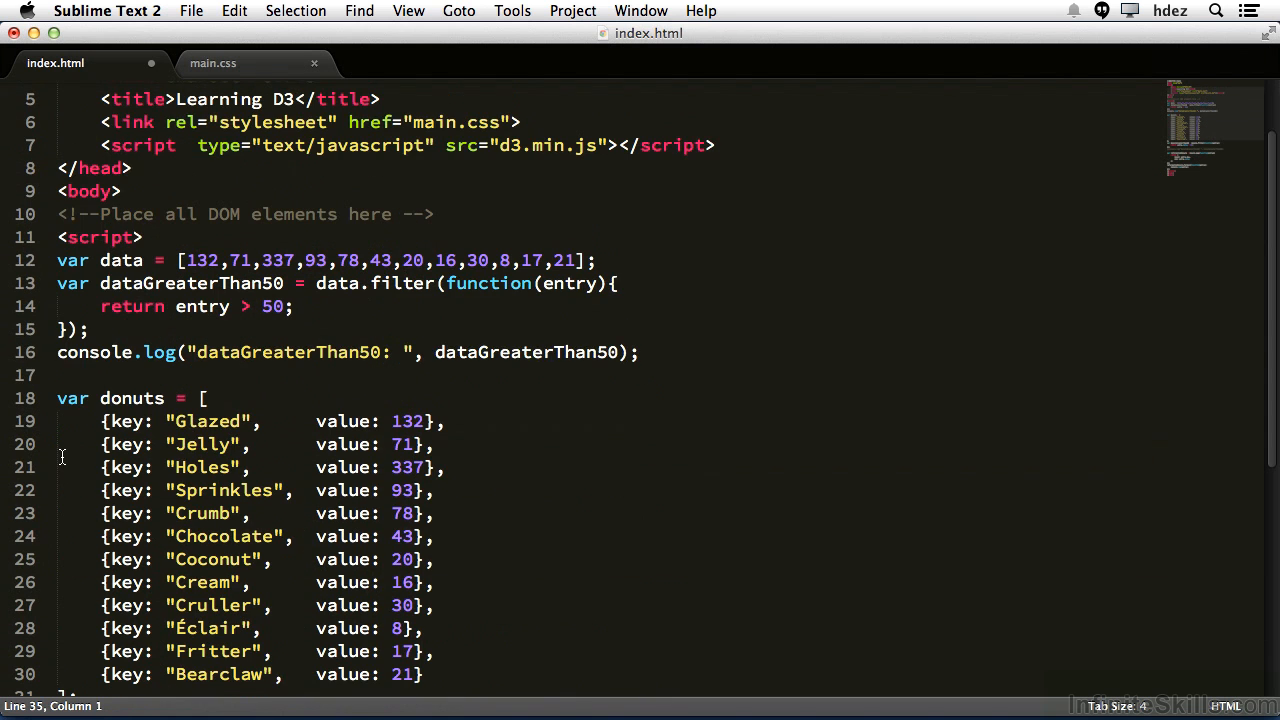
{"action": "scroll", "scroll_direction": "down", "scroll_amount": 3}
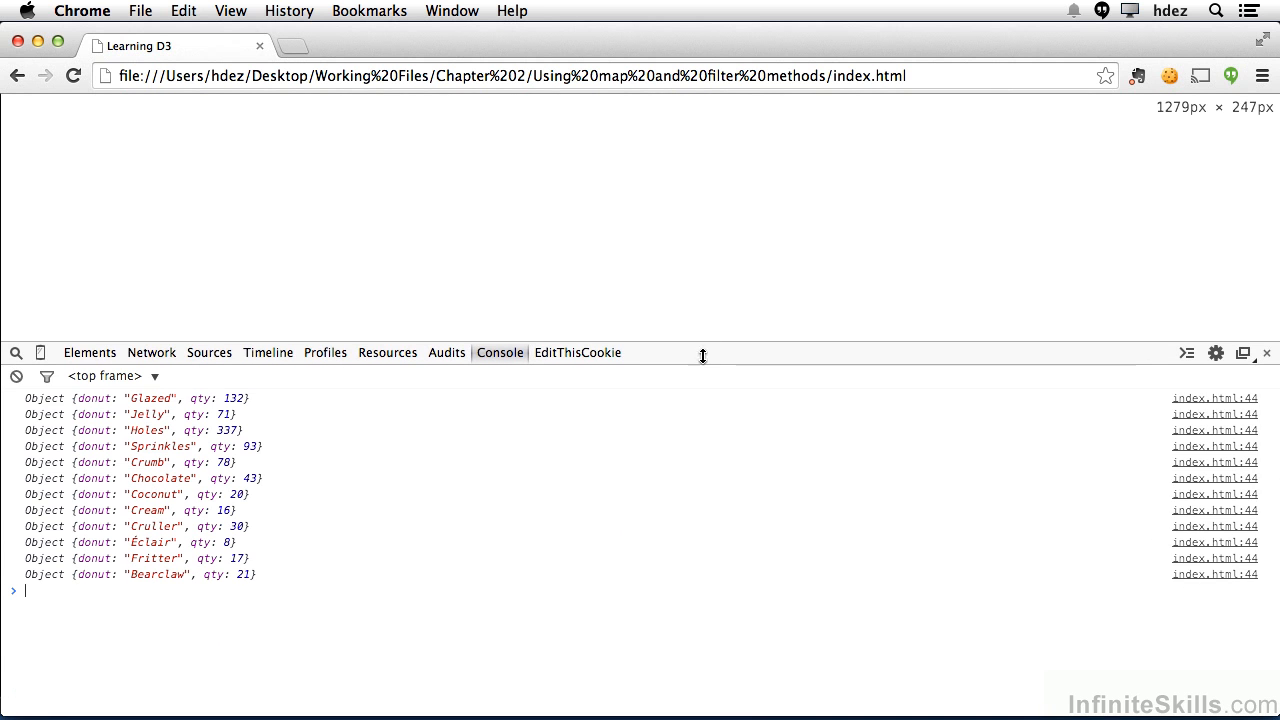
{"action": "mouse_move", "coordinate": [143, 453]}
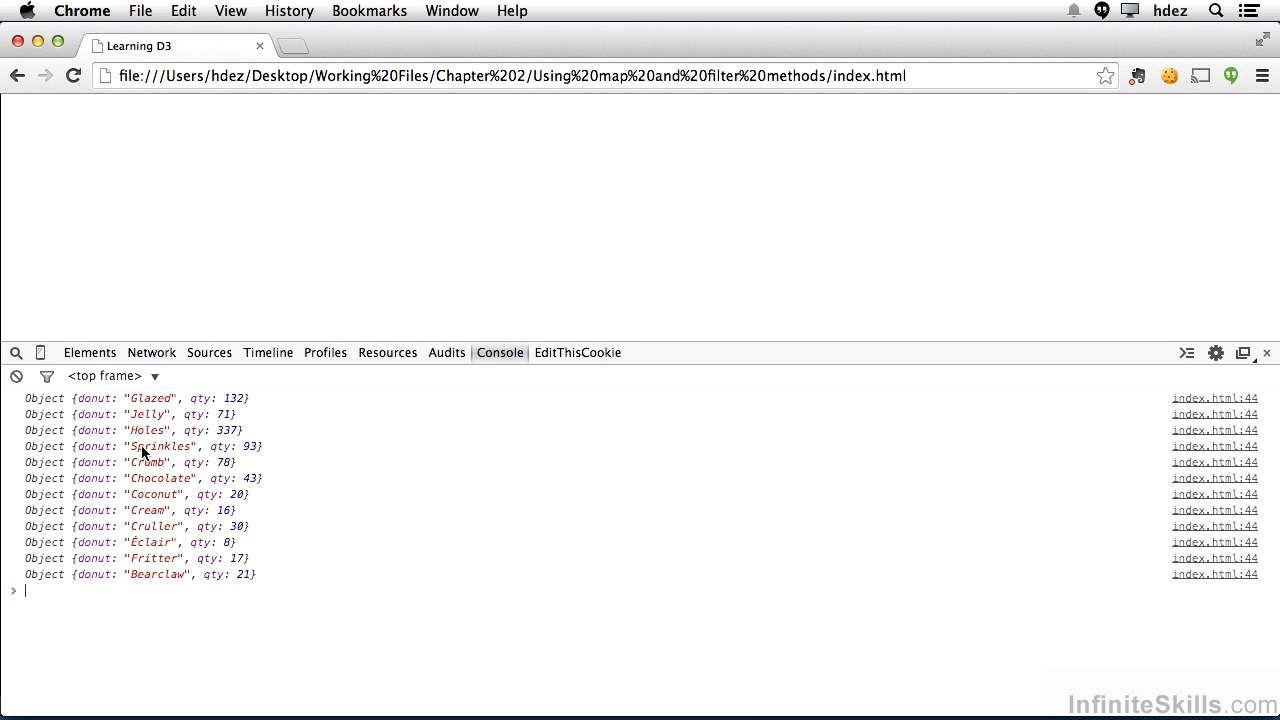